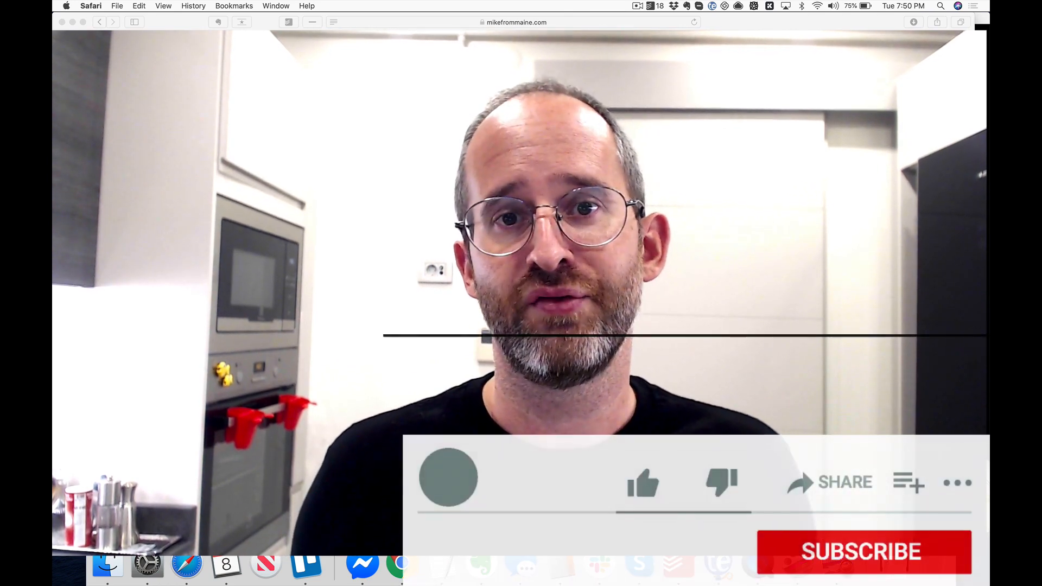
Scroll down through the WordPress post editor page.
{"action": "left_click", "coordinate": [642, 483]}
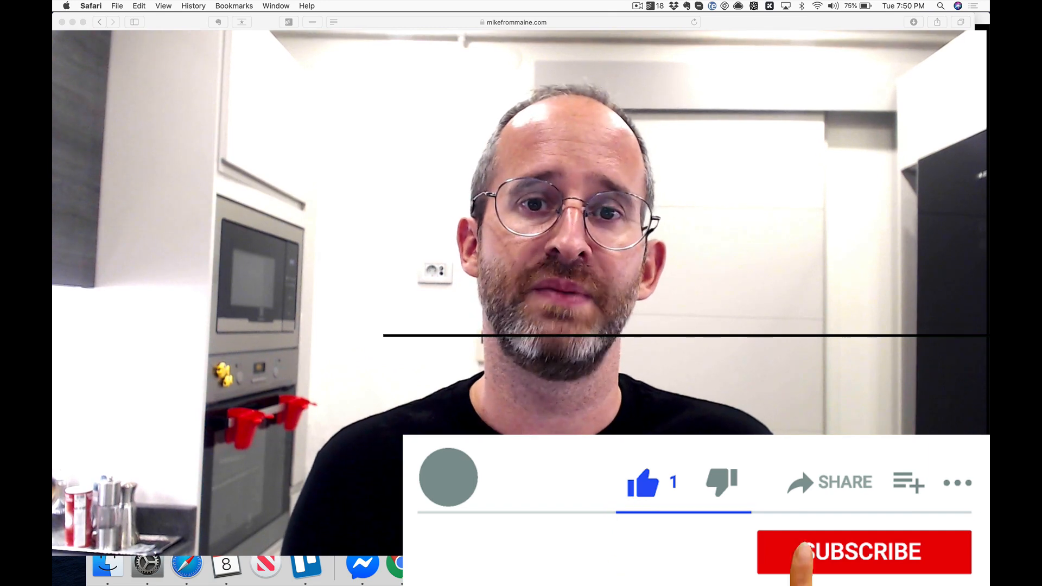
{"action": "left_click", "coordinate": [863, 552]}
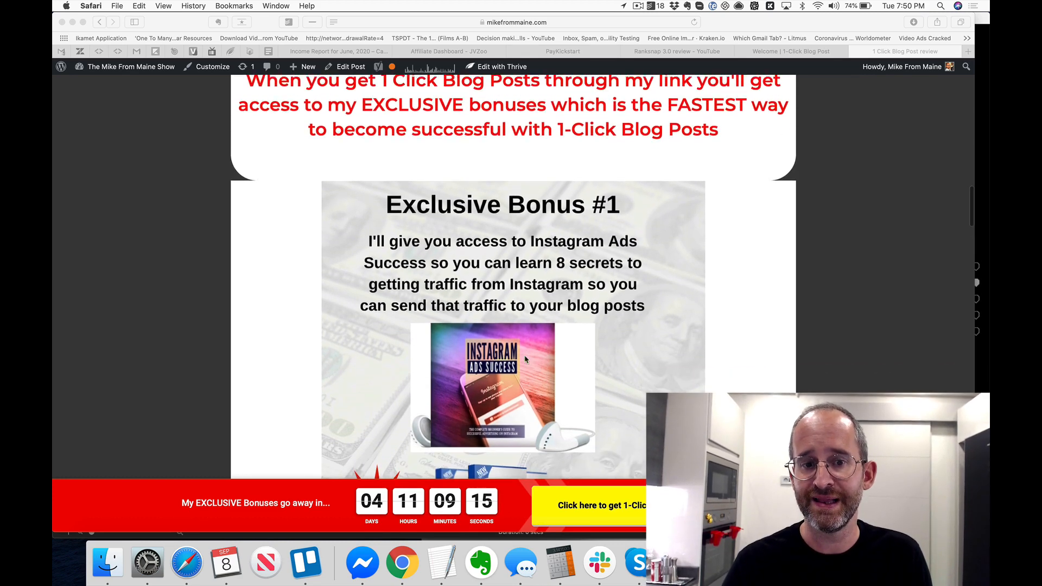
{"action": "scroll", "scroll_direction": "down", "scroll_amount": 3}
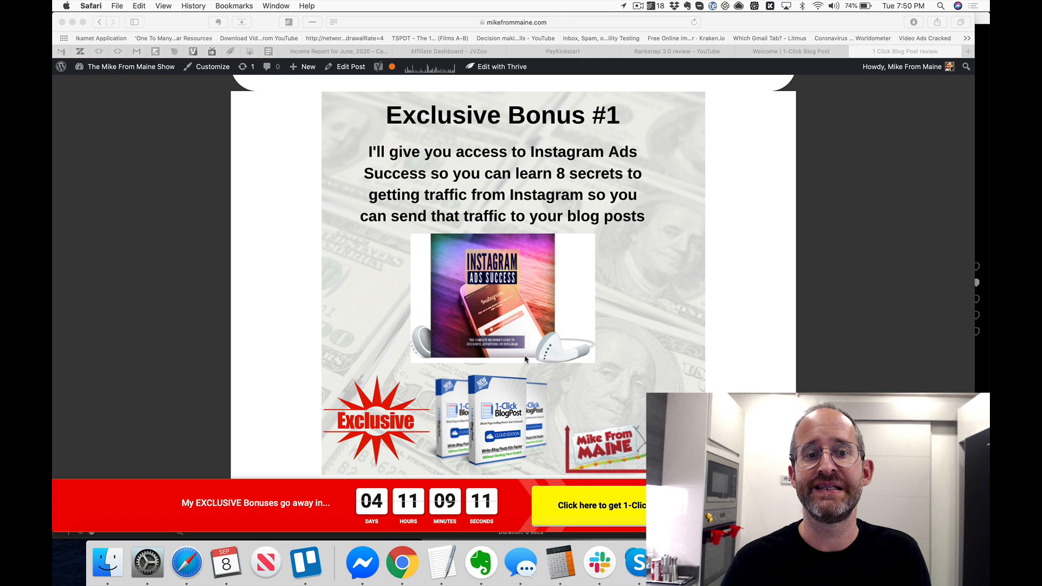
{"action": "scroll", "scroll_direction": "down", "scroll_amount": 3}
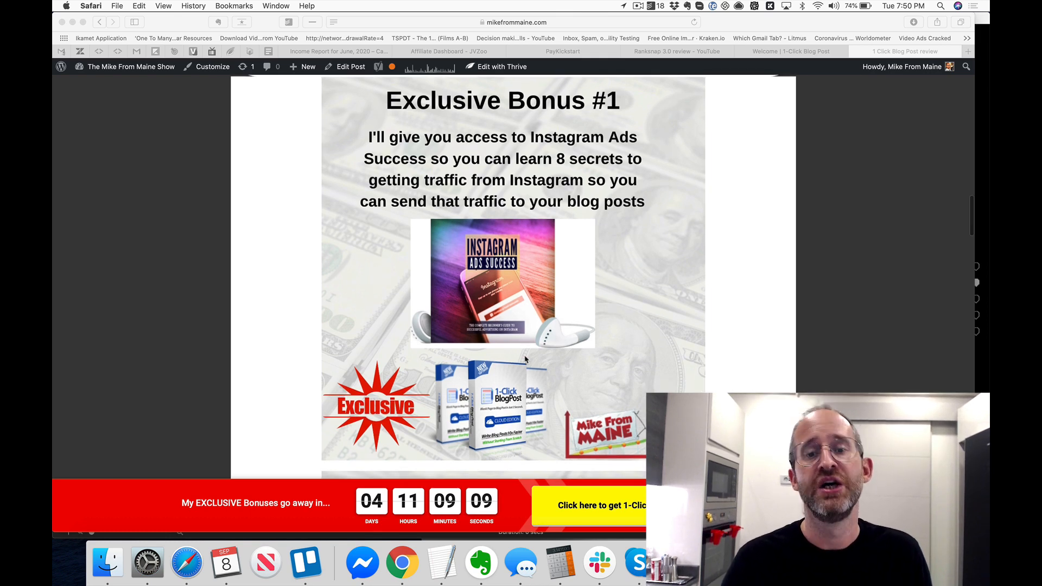
{"action": "scroll", "scroll_direction": "down", "scroll_amount": 3}
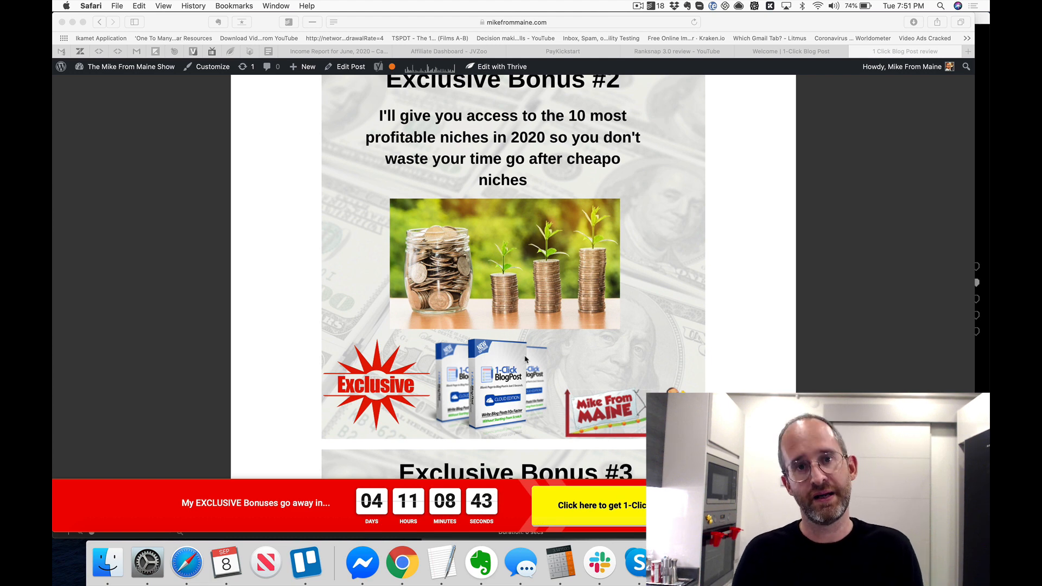
{"action": "scroll", "scroll_direction": "down", "scroll_amount": 3}
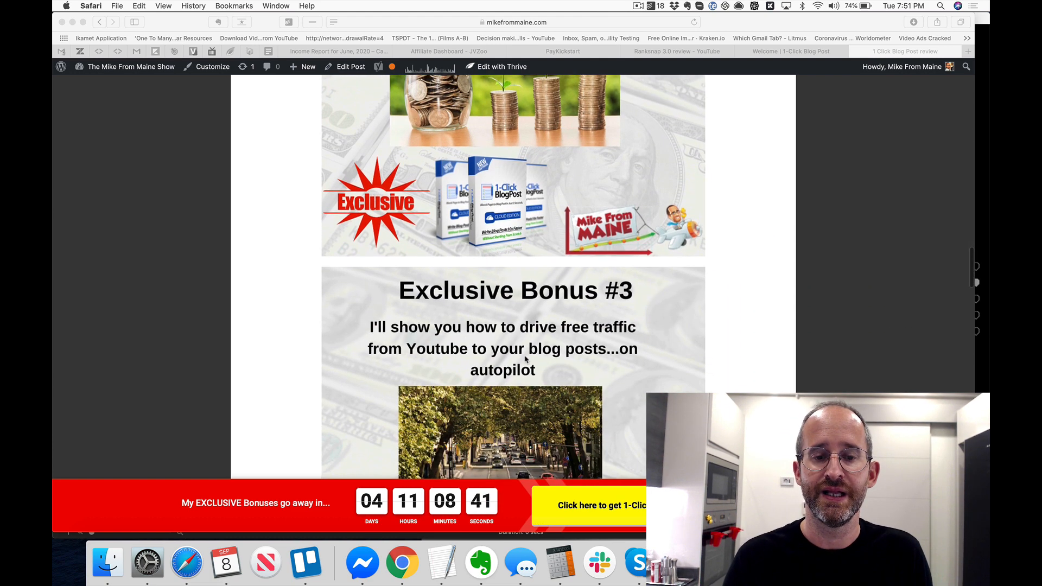
{"action": "scroll", "scroll_direction": "down", "scroll_amount": 3}
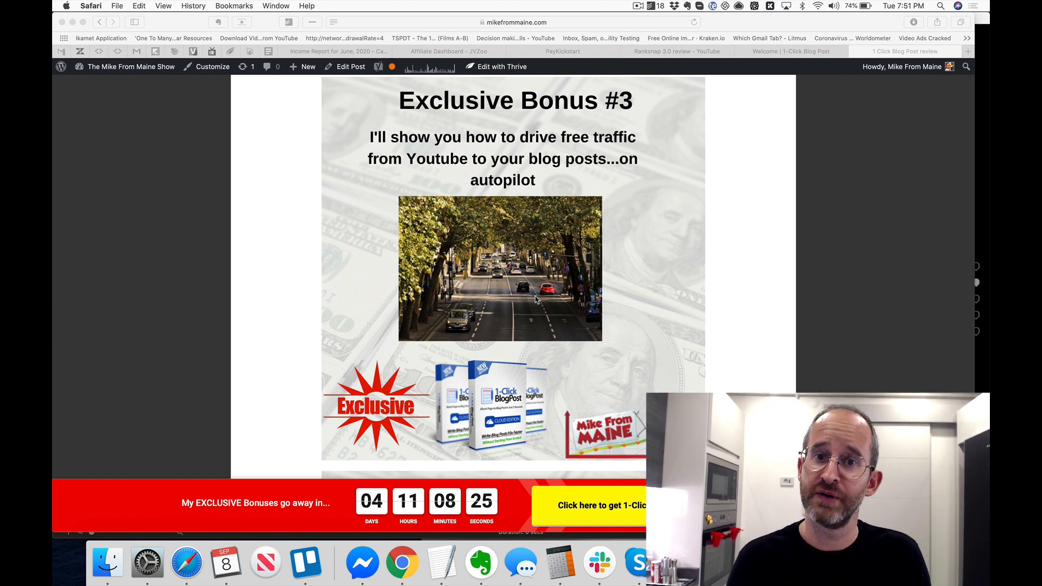
{"action": "scroll", "scroll_direction": "down", "scroll_amount": 3}
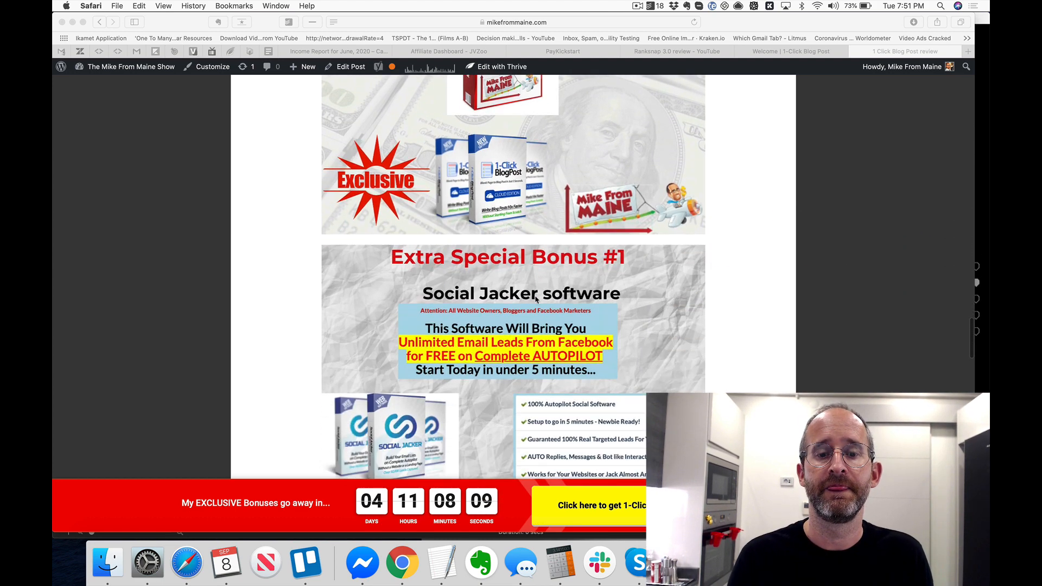
{"action": "scroll", "scroll_direction": "down", "scroll_amount": 3}
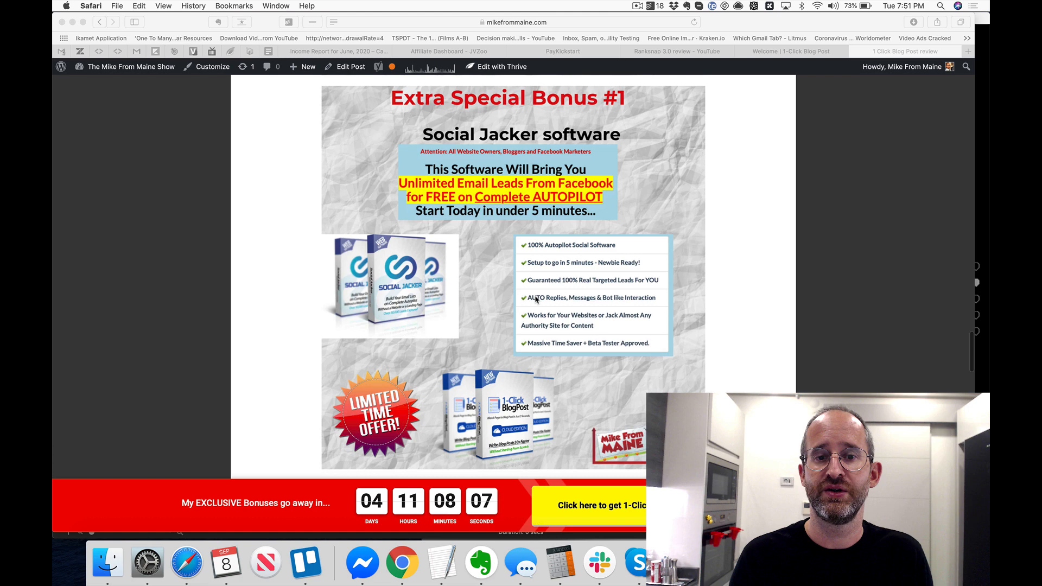
{"action": "scroll", "scroll_direction": "down", "scroll_amount": 3}
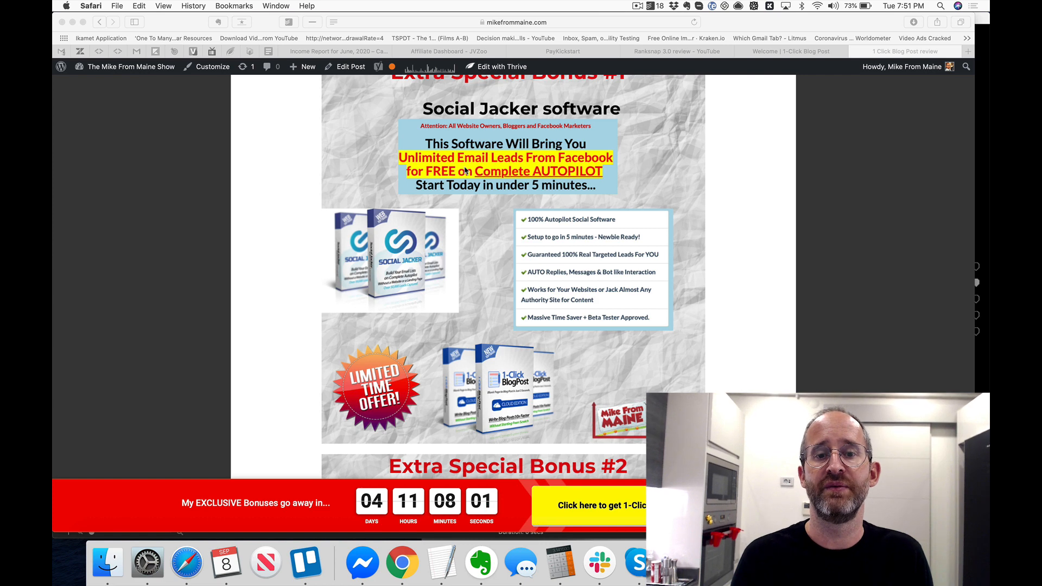
{"action": "scroll", "scroll_direction": "down", "scroll_amount": 3}
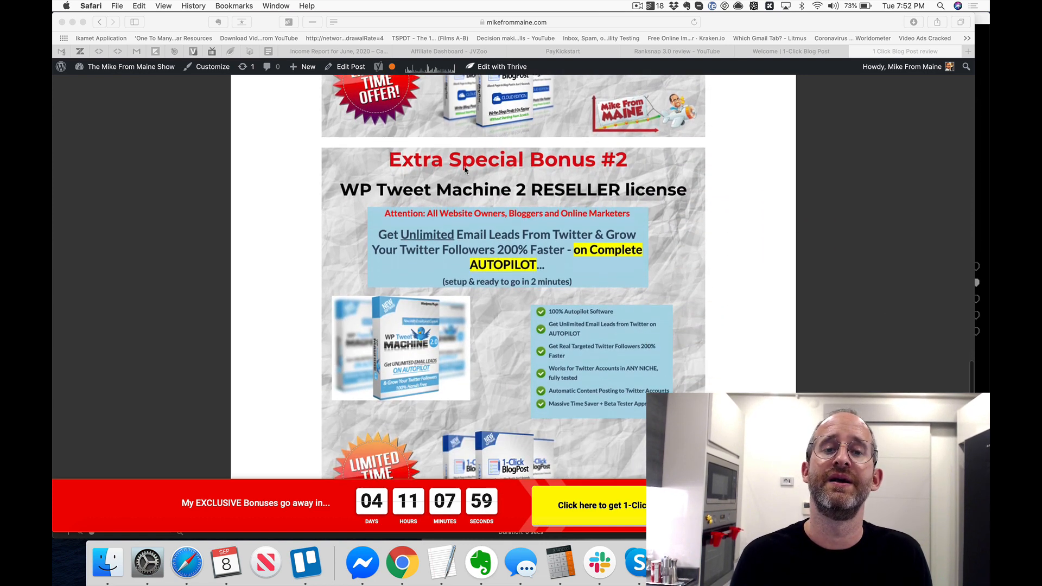
{"action": "scroll", "scroll_direction": "down", "scroll_amount": 3}
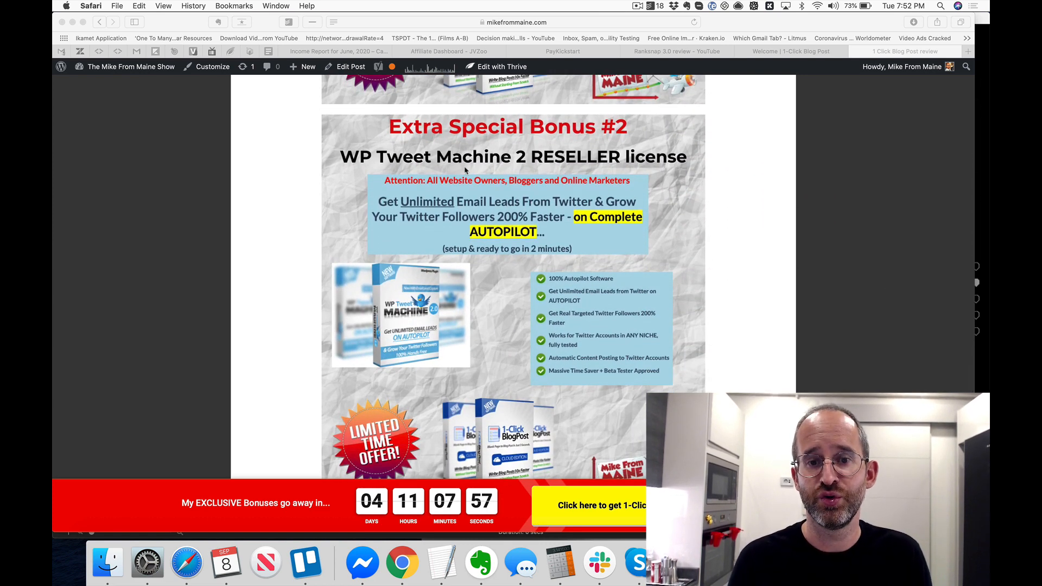
{"action": "scroll", "scroll_direction": "down", "scroll_amount": 3}
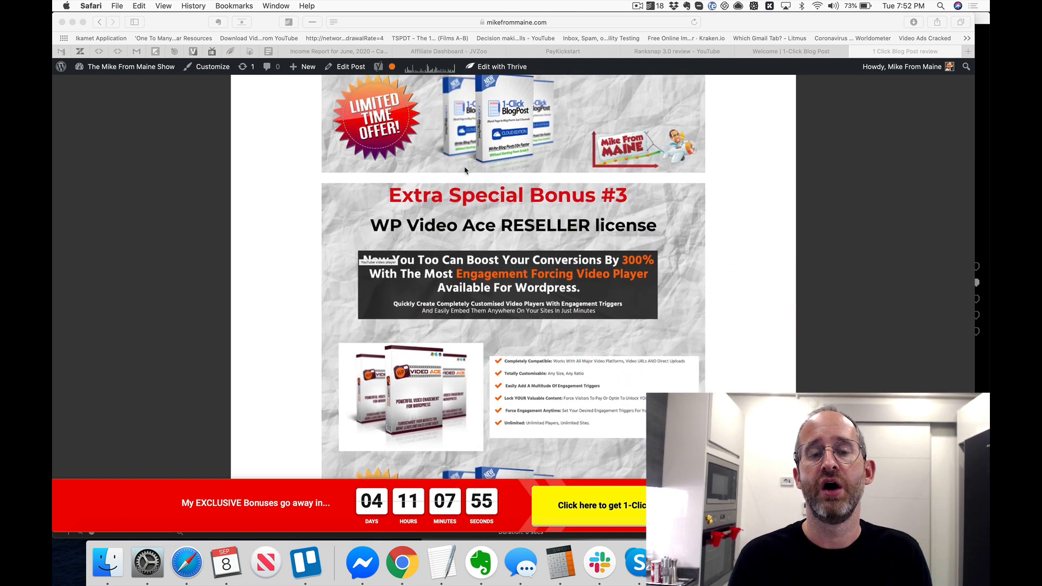
{"action": "scroll", "scroll_direction": "down", "scroll_amount": 3}
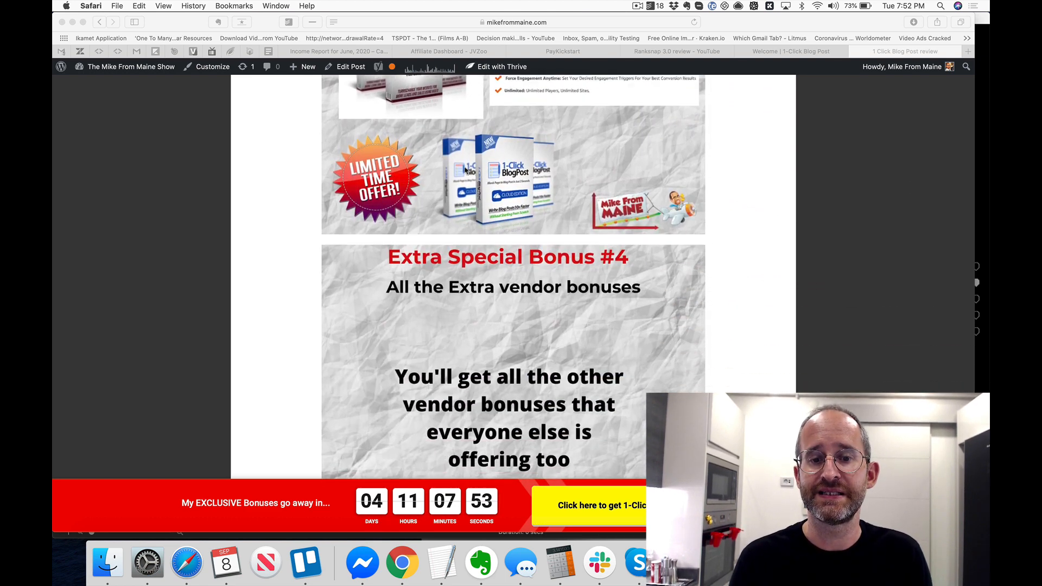
{"action": "scroll", "scroll_direction": "down", "scroll_amount": 3}
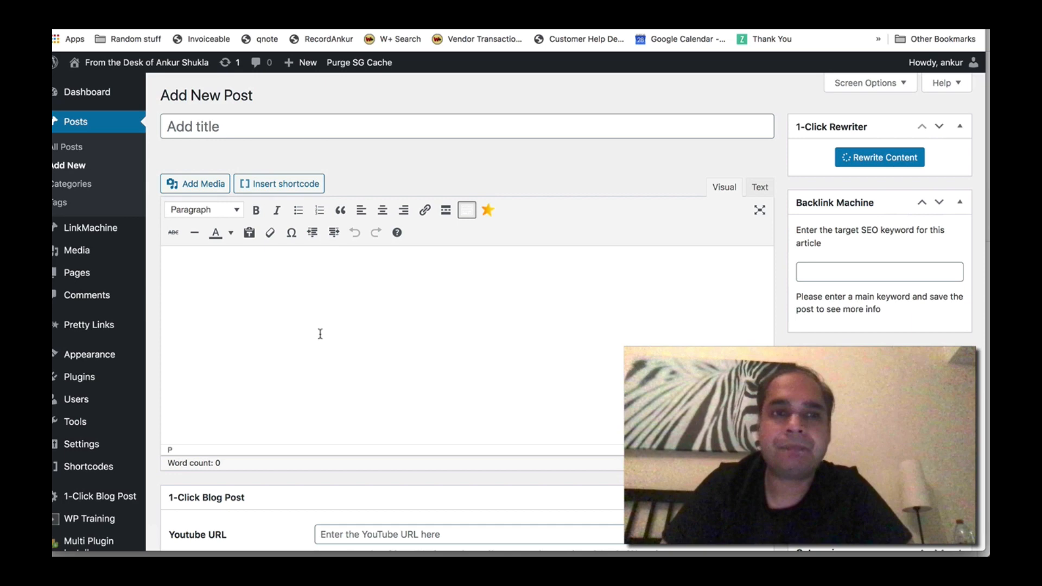
{"action": "scroll", "scroll_direction": "down", "scroll_amount": 3}
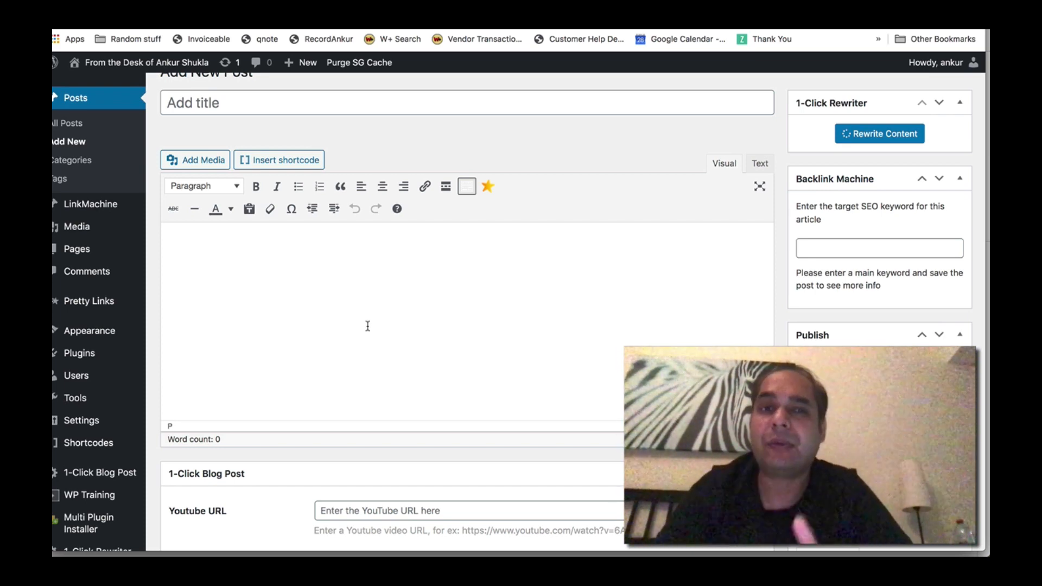
{"action": "scroll", "scroll_direction": "down", "scroll_amount": 3}
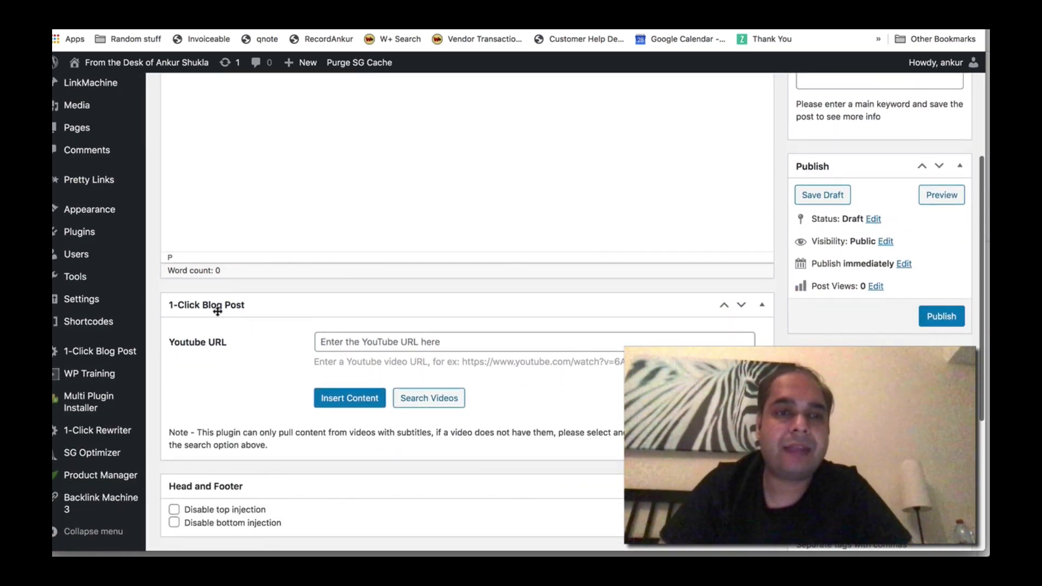
{"action": "mouse_move", "coordinate": [392, 257]}
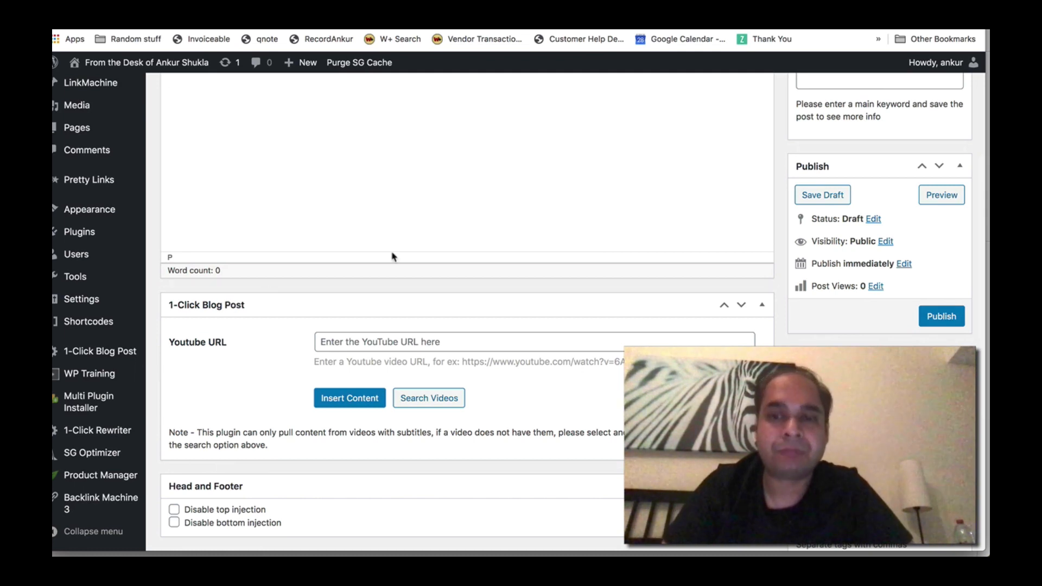
Fetch content from the previously used YouTube URL and insert its English transcript.
{"action": "left_click", "coordinate": [428, 398]}
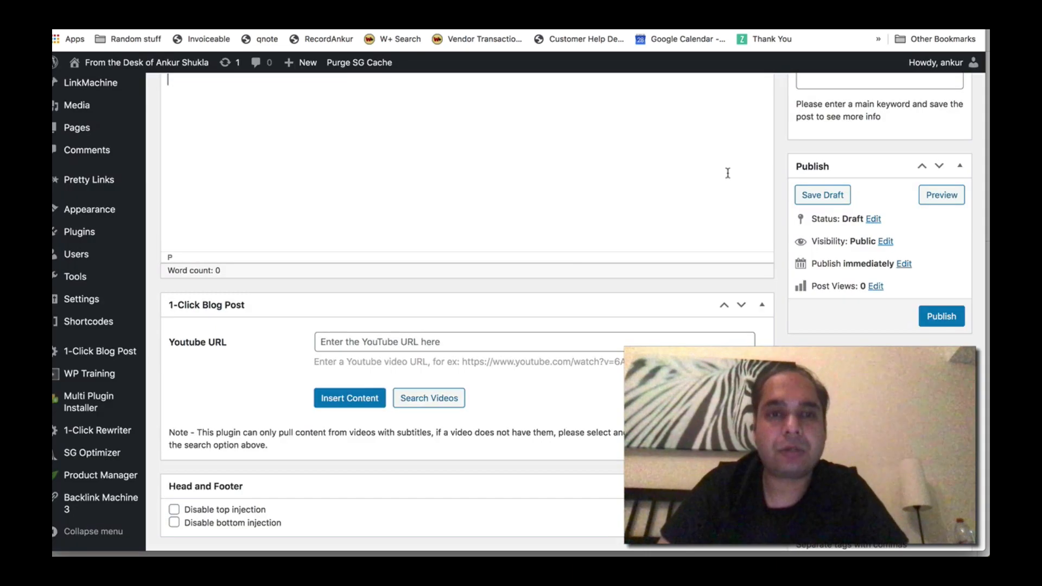
{"action": "left_click", "coordinate": [532, 341]}
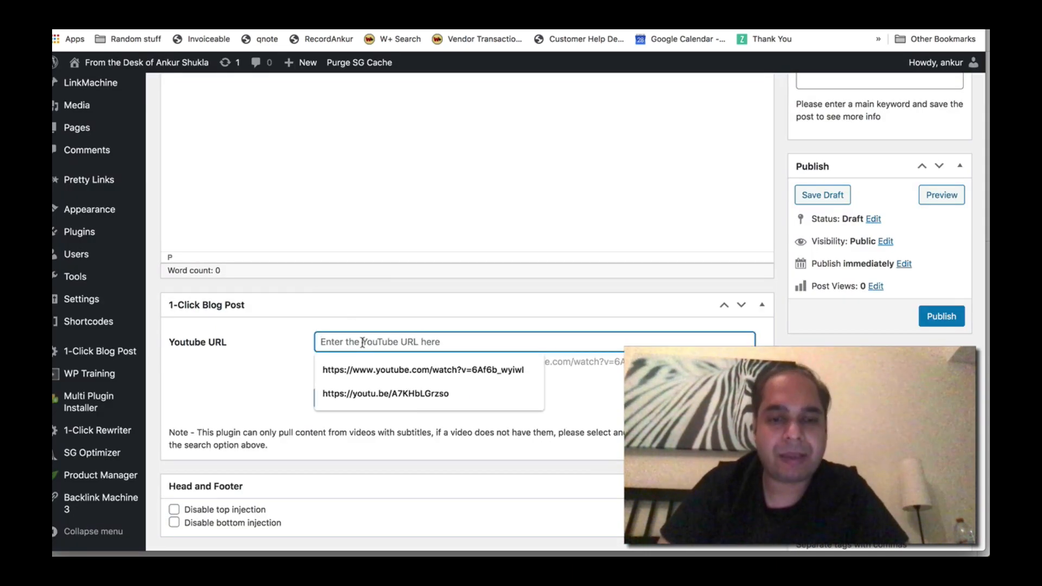
{"action": "left_click", "coordinate": [423, 370]}
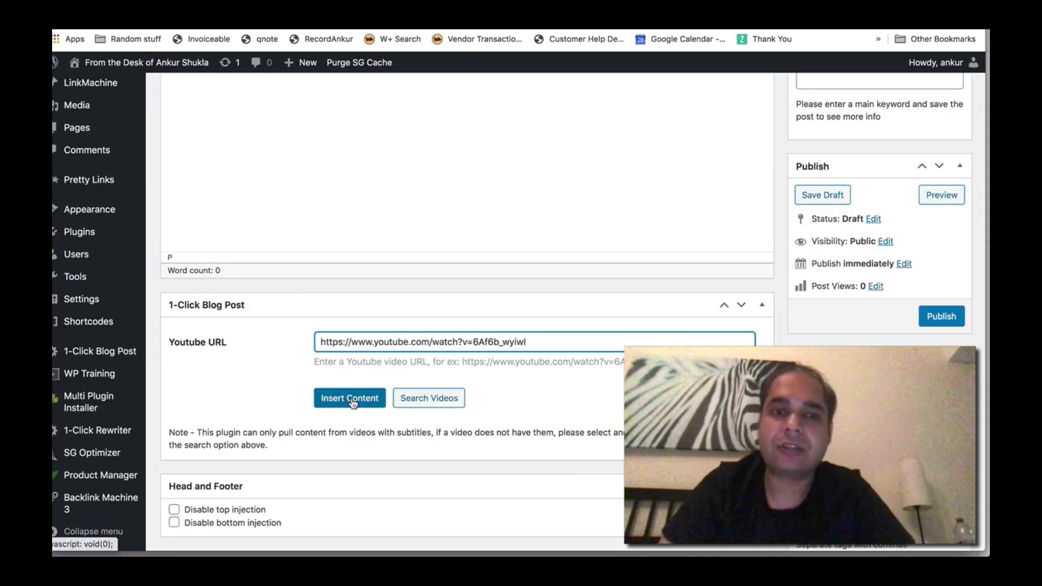
{"action": "left_click", "coordinate": [349, 398]}
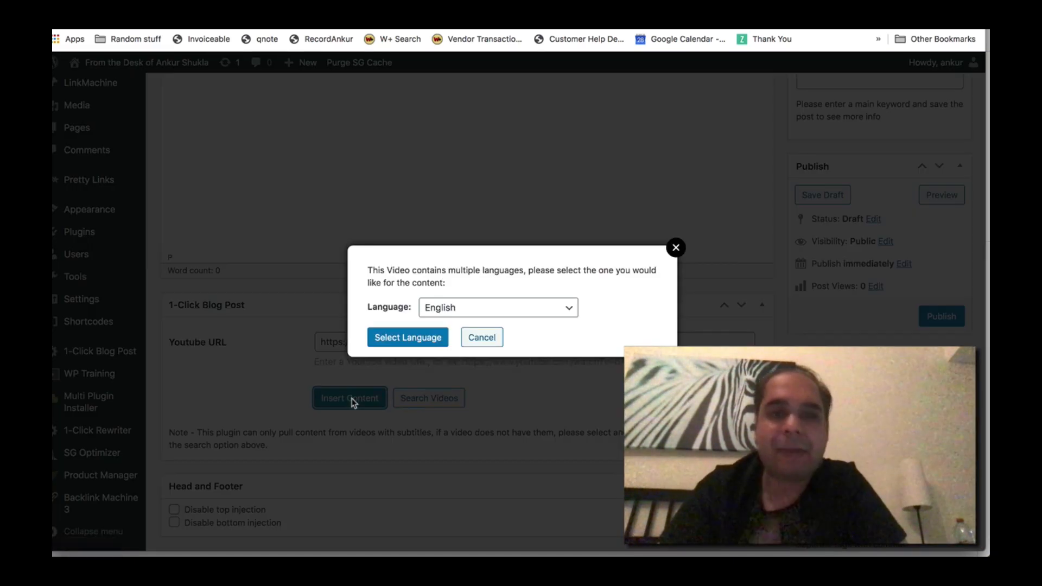
{"action": "left_click", "coordinate": [497, 307]}
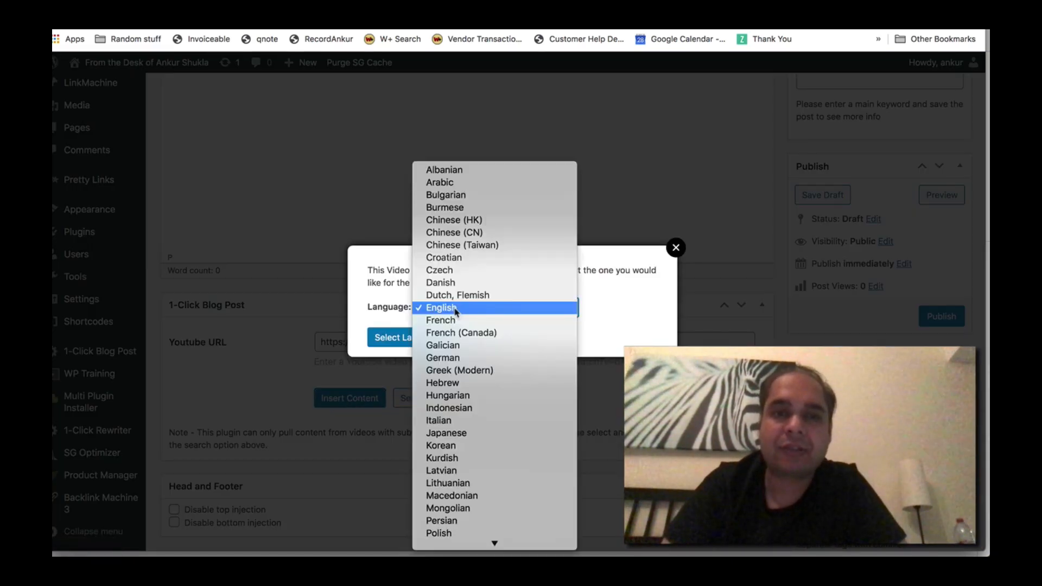
{"action": "left_click", "coordinate": [440, 307]}
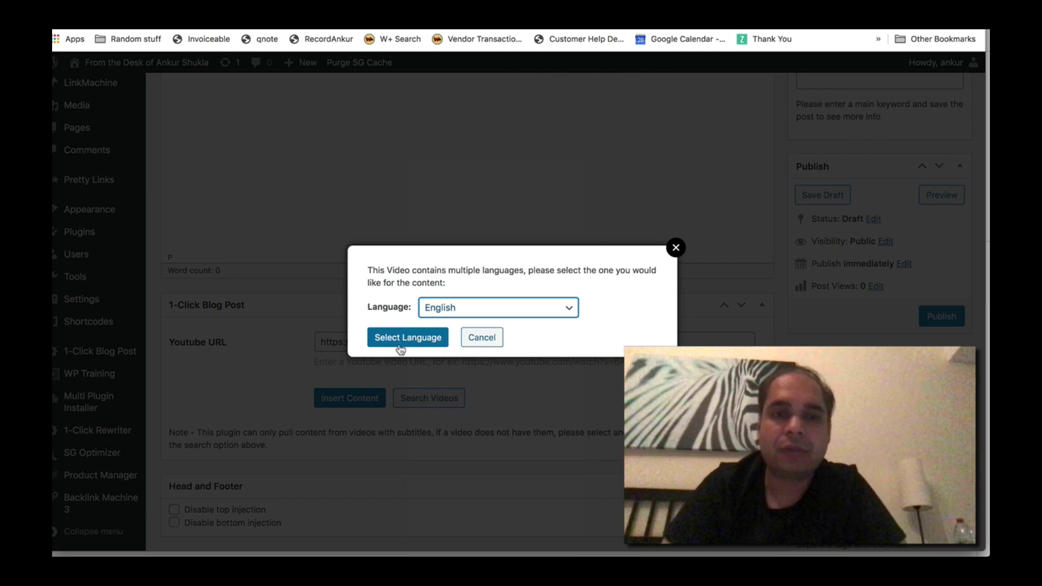
{"action": "left_click", "coordinate": [408, 337]}
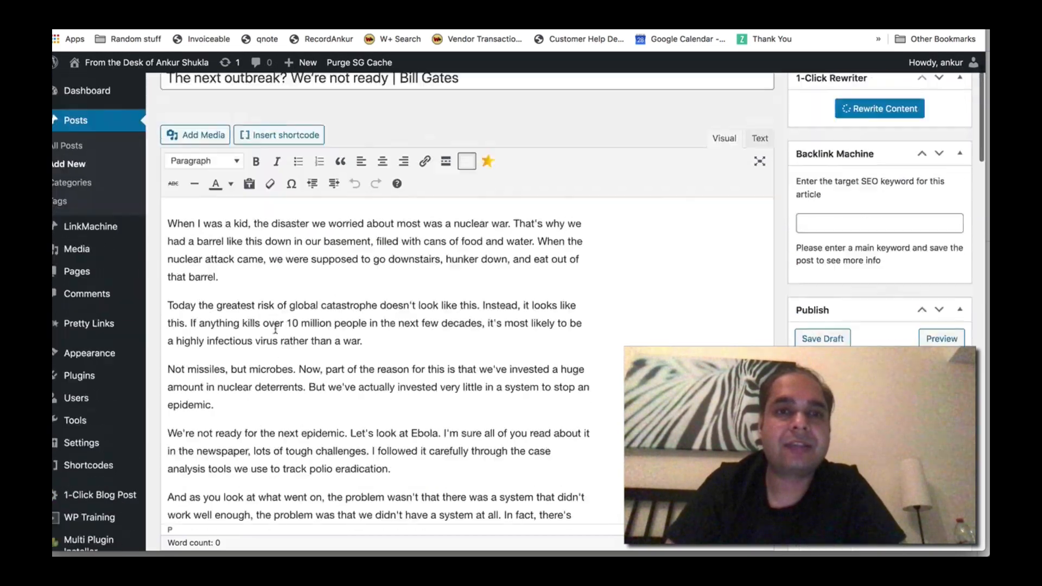
{"action": "scroll", "scroll_direction": "down", "scroll_amount": 3}
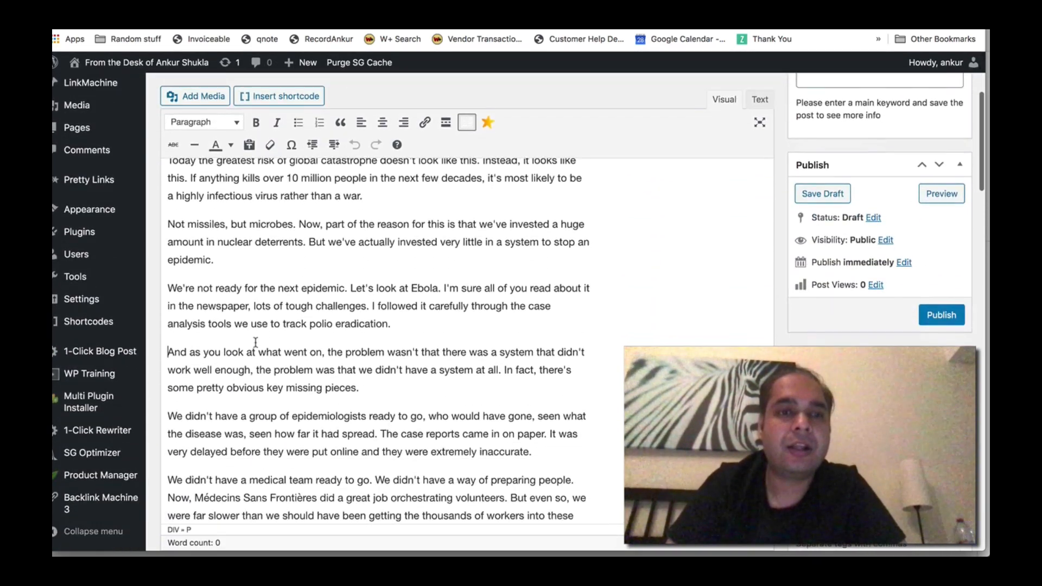
{"action": "scroll", "scroll_direction": "down", "scroll_amount": 3}
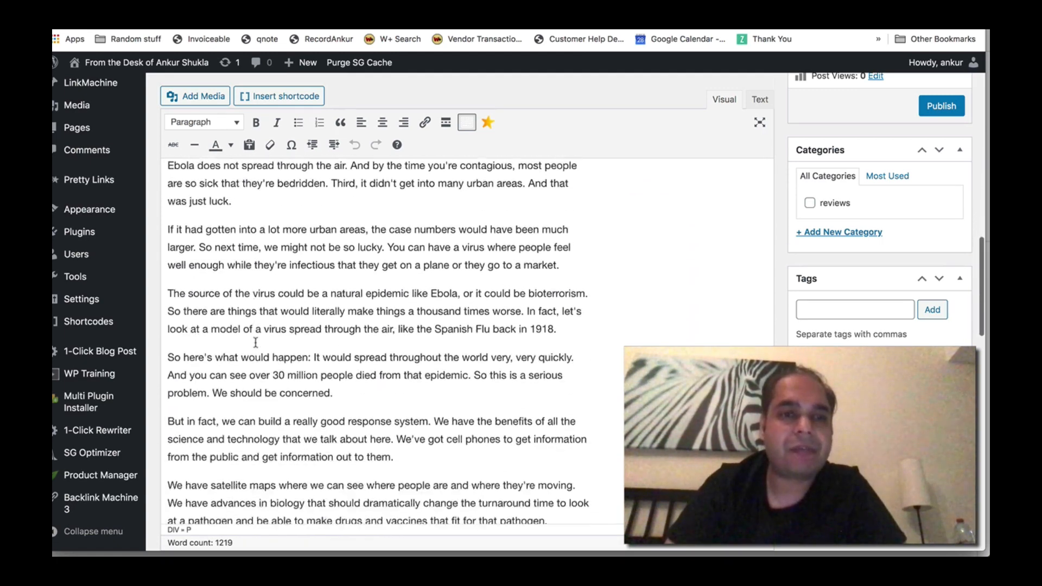
{"action": "scroll", "scroll_direction": "down", "scroll_amount": 3}
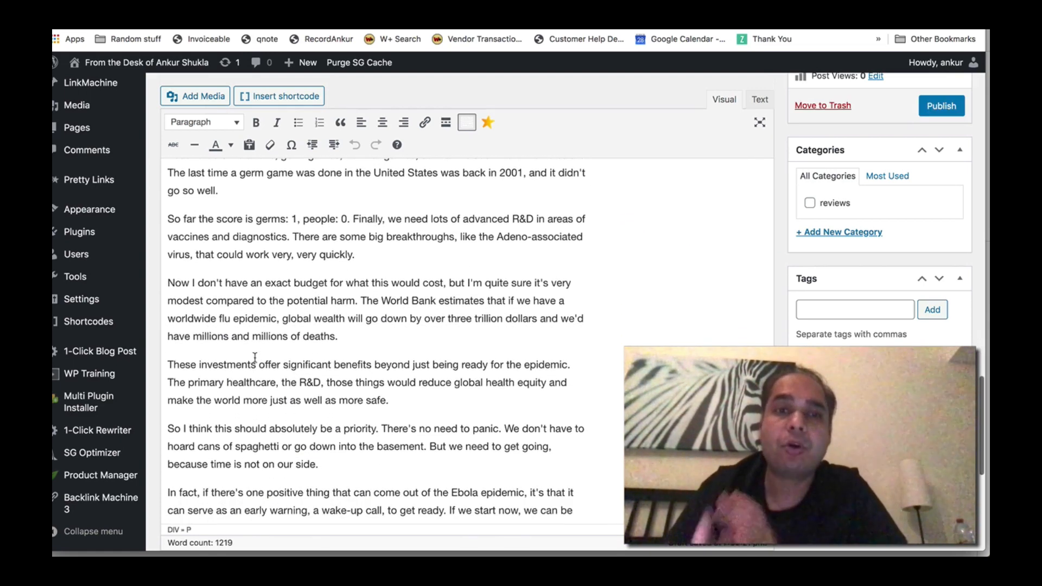
{"action": "scroll", "scroll_direction": "down", "scroll_amount": 3}
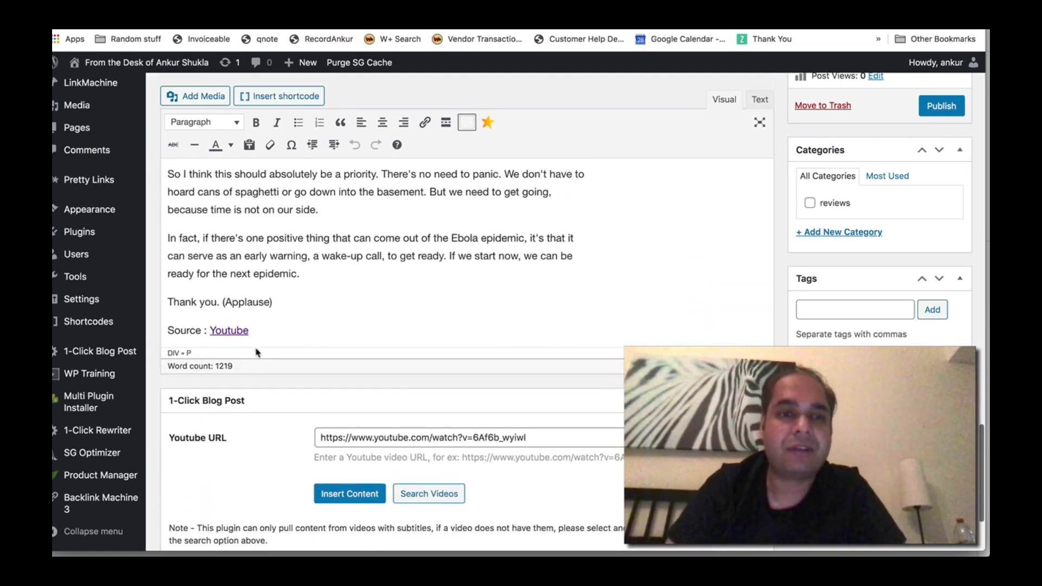
{"action": "scroll", "scroll_direction": "down", "scroll_amount": 3}
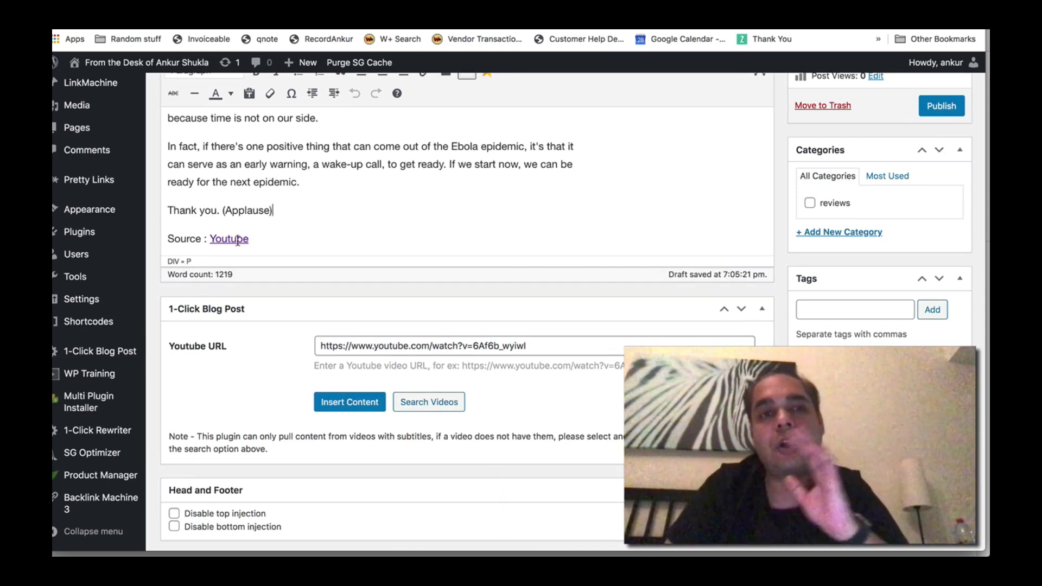
{"action": "mouse_move", "coordinate": [293, 210]}
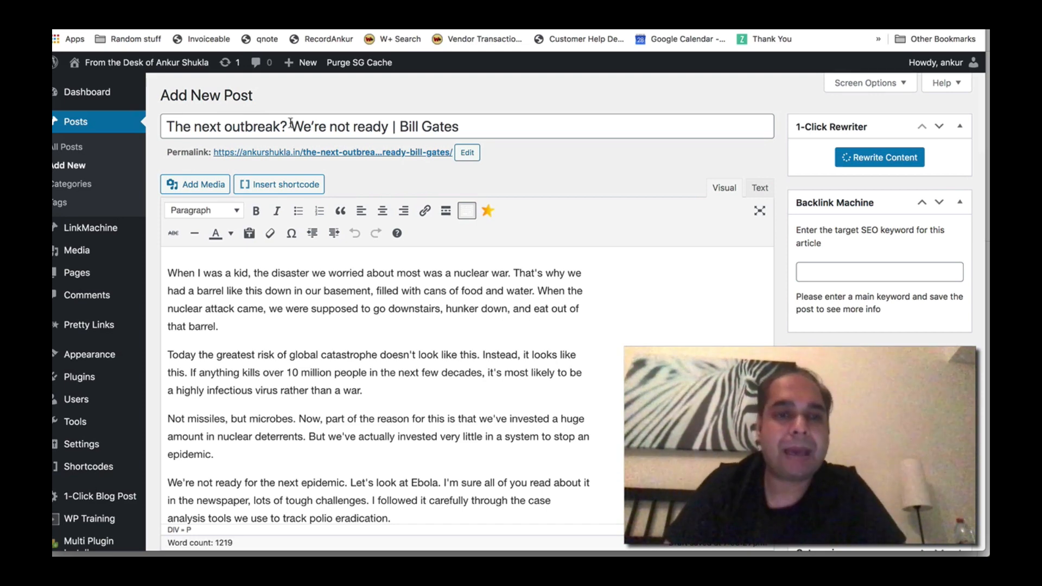
{"action": "mouse_move", "coordinate": [219, 543]}
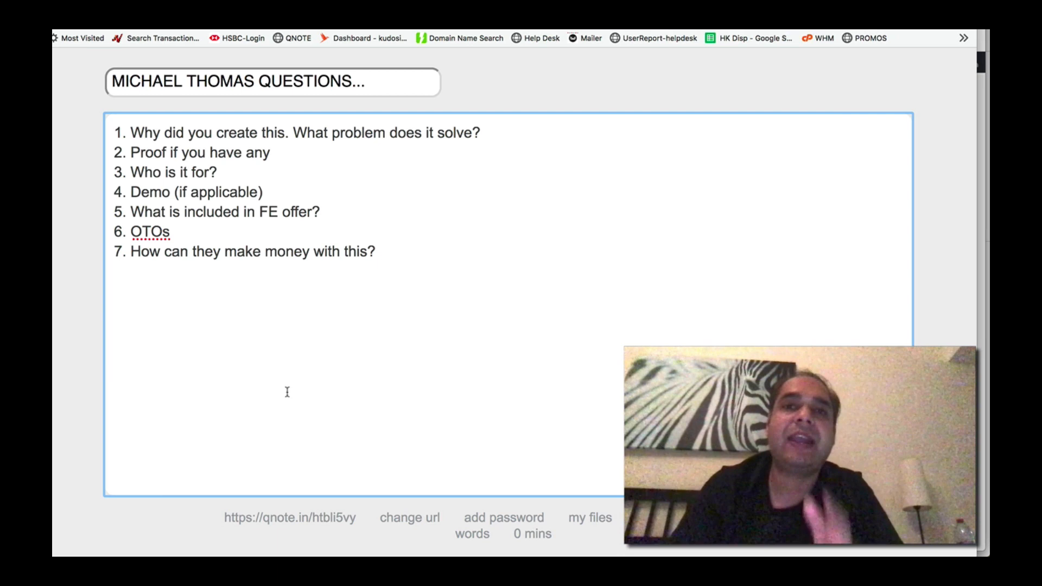
{"action": "left_click", "coordinate": [375, 251]}
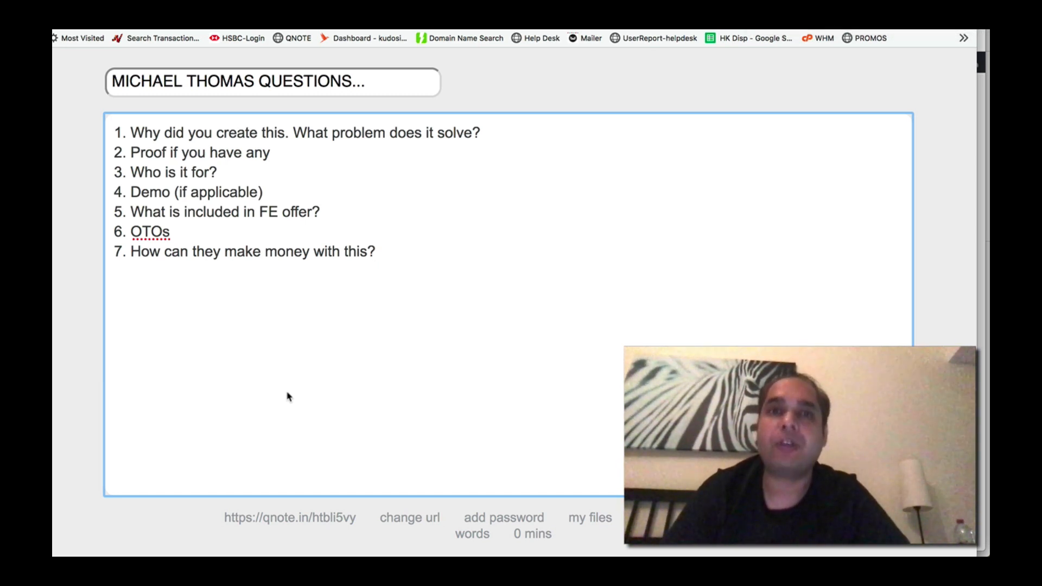
{"action": "left_click", "coordinate": [376, 251]}
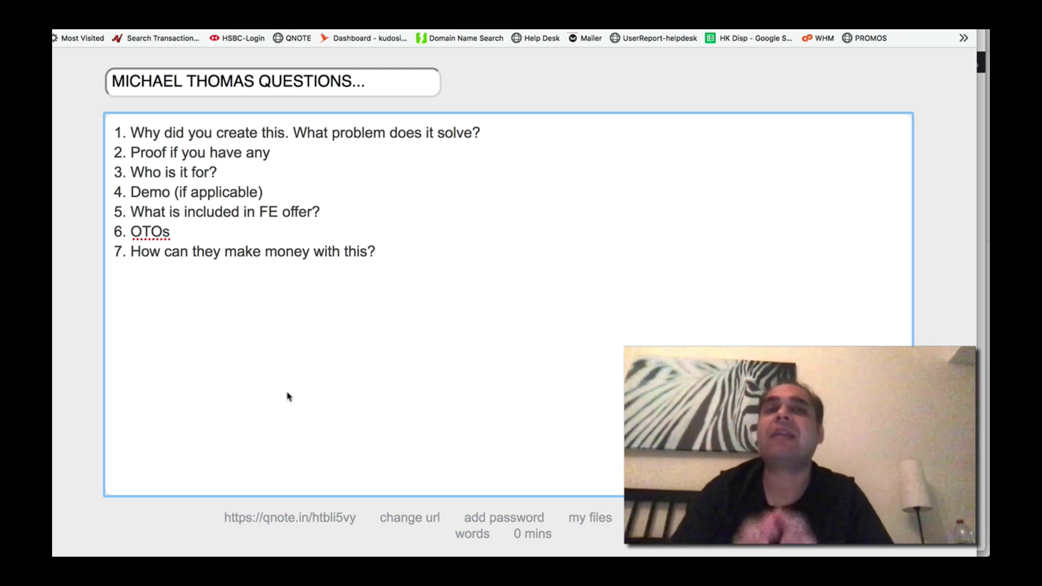
{"action": "left_click", "coordinate": [377, 251]}
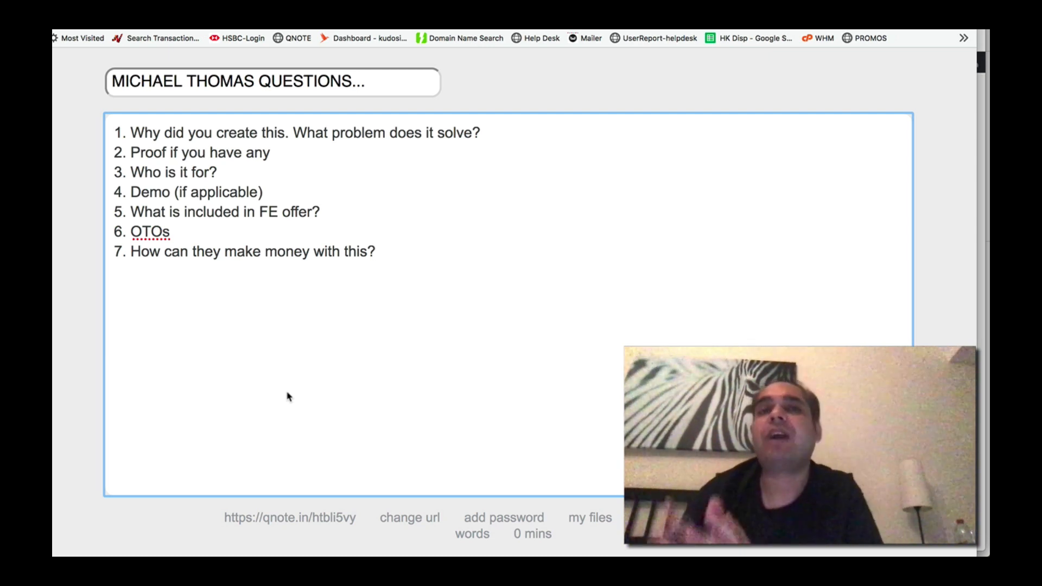
{"action": "left_click", "coordinate": [376, 251]}
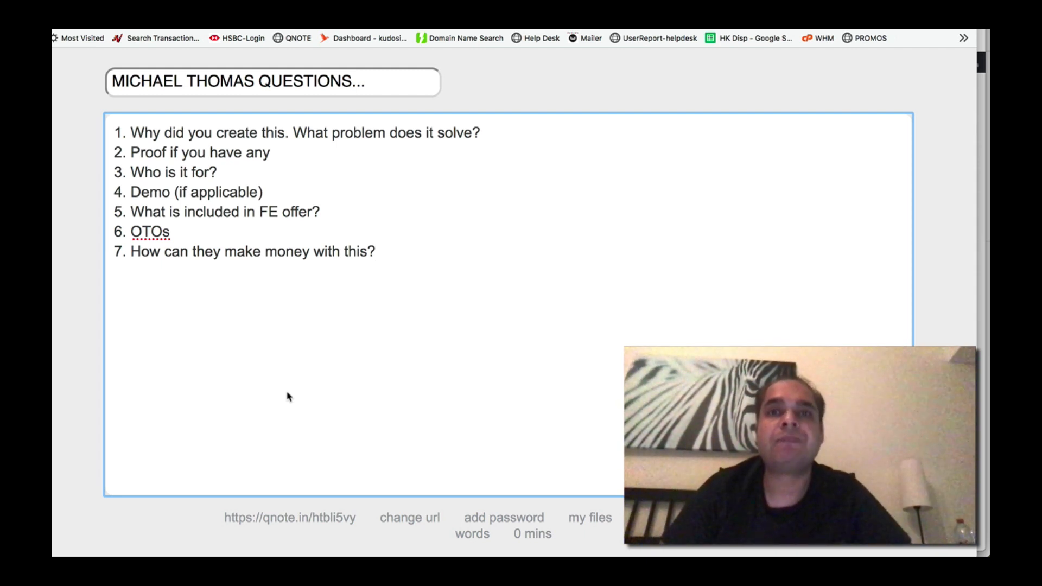
{"action": "left_click", "coordinate": [377, 251]}
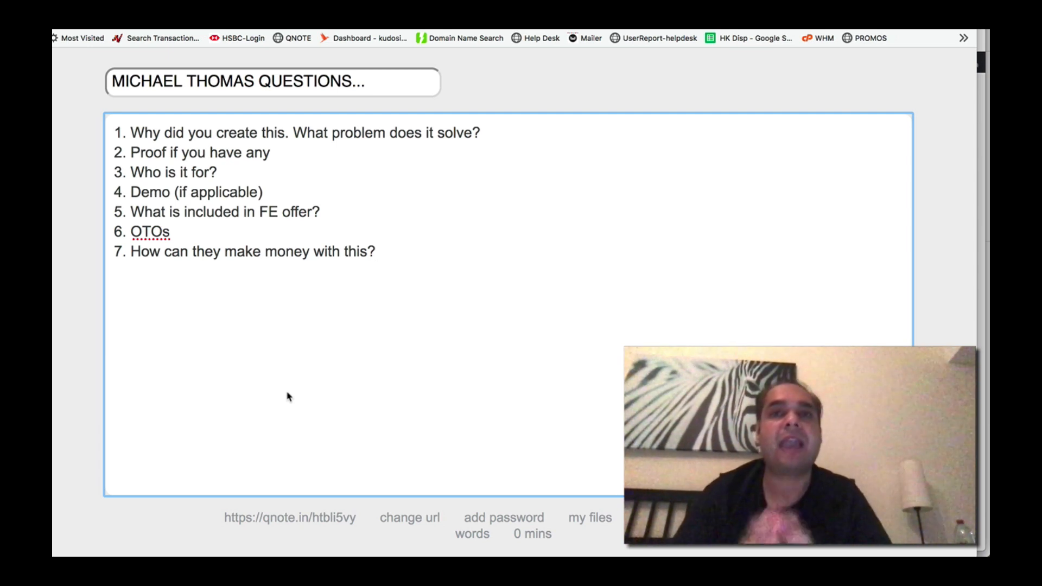
{"action": "left_click", "coordinate": [376, 251]}
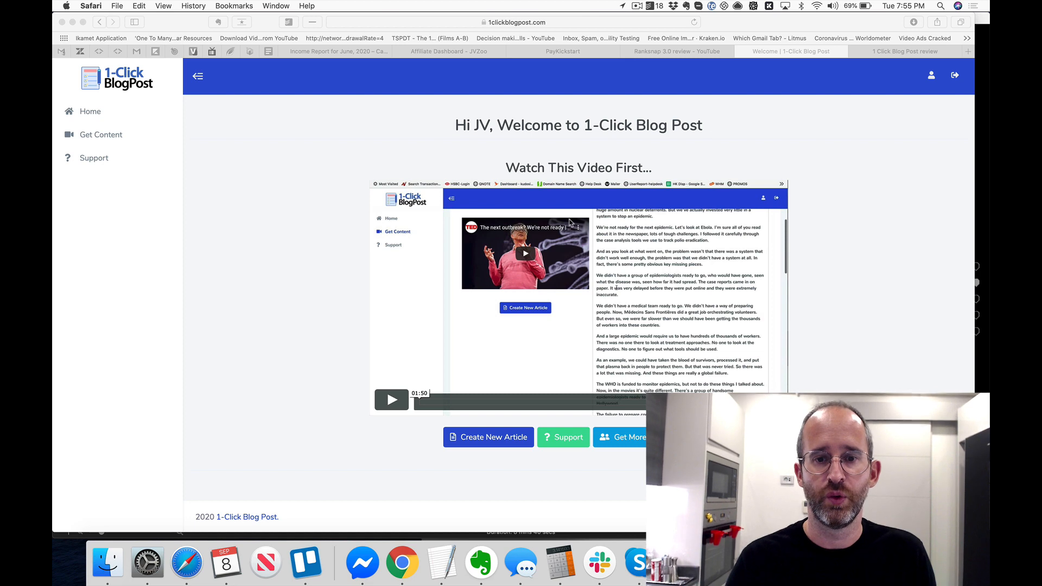
{"action": "mouse_move", "coordinate": [679, 51]}
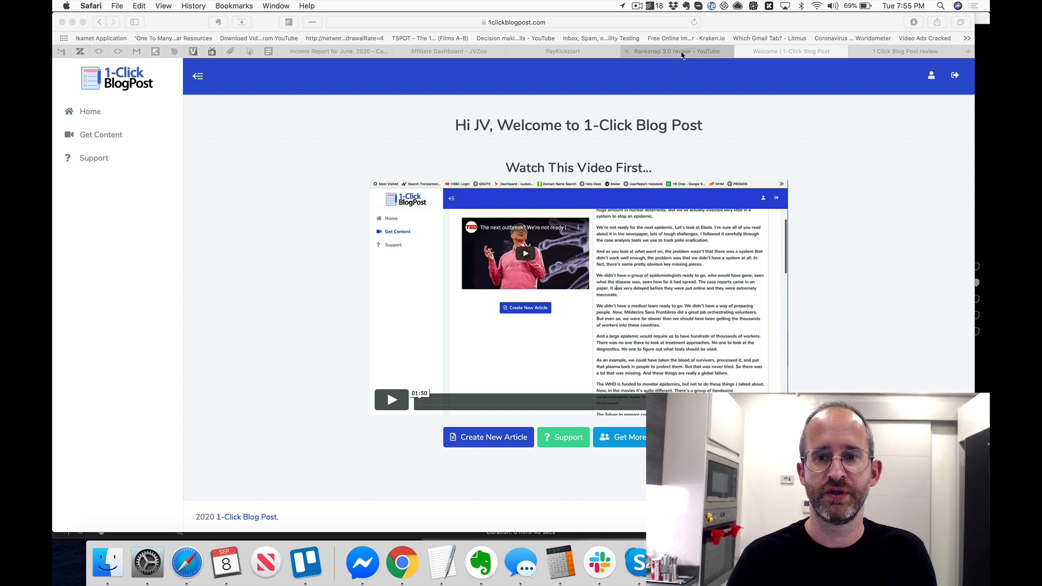
Copy the Ranksnap 3.0 review video's URL, then open the Get Content page.
{"action": "left_click", "coordinate": [676, 51]}
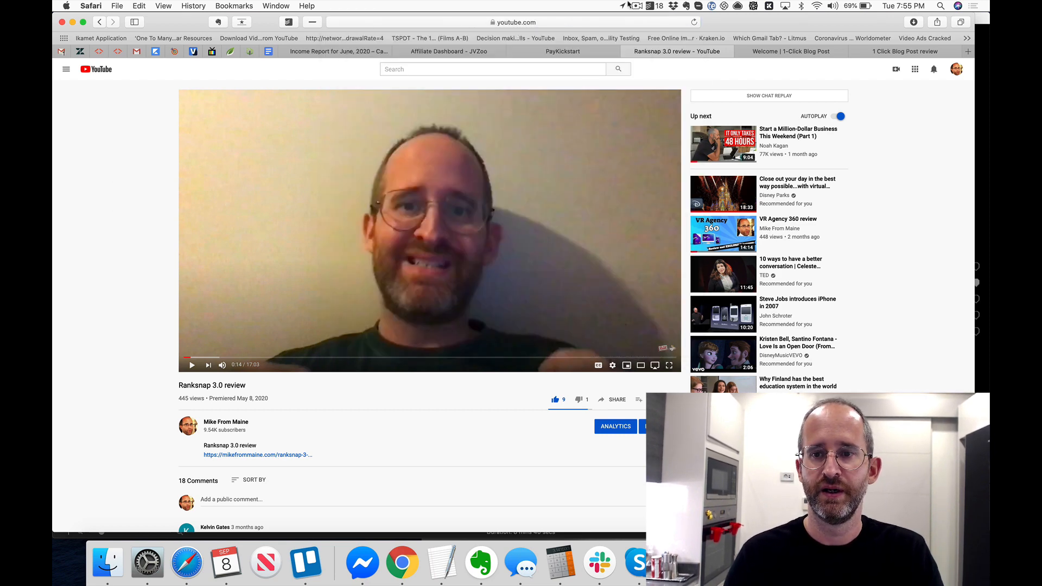
{"action": "left_click", "coordinate": [790, 51]}
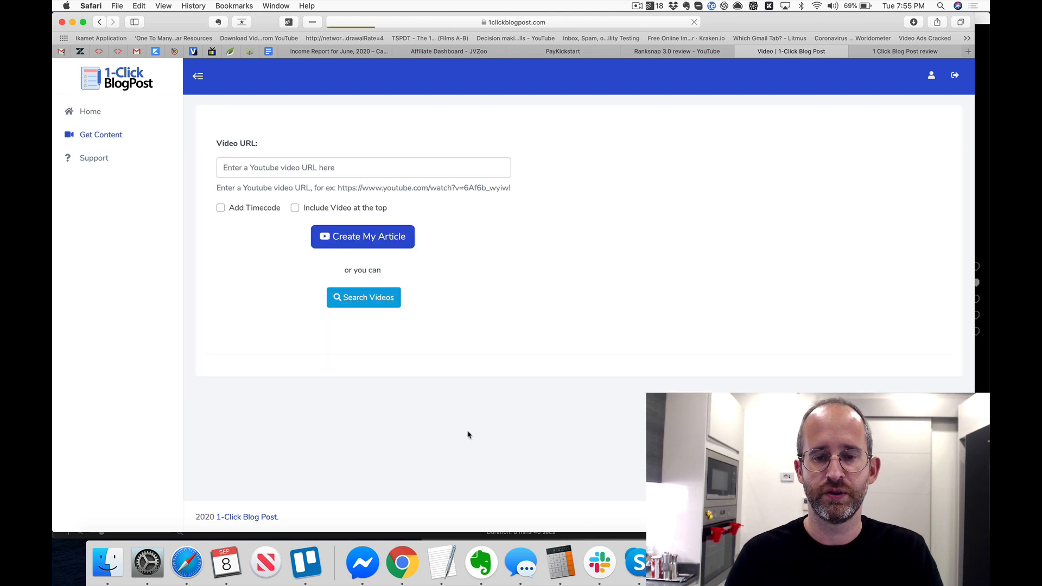
{"action": "type", "text": "https://www.youtube.com/watch?v=iwRghd-bGmw&t=1s"}
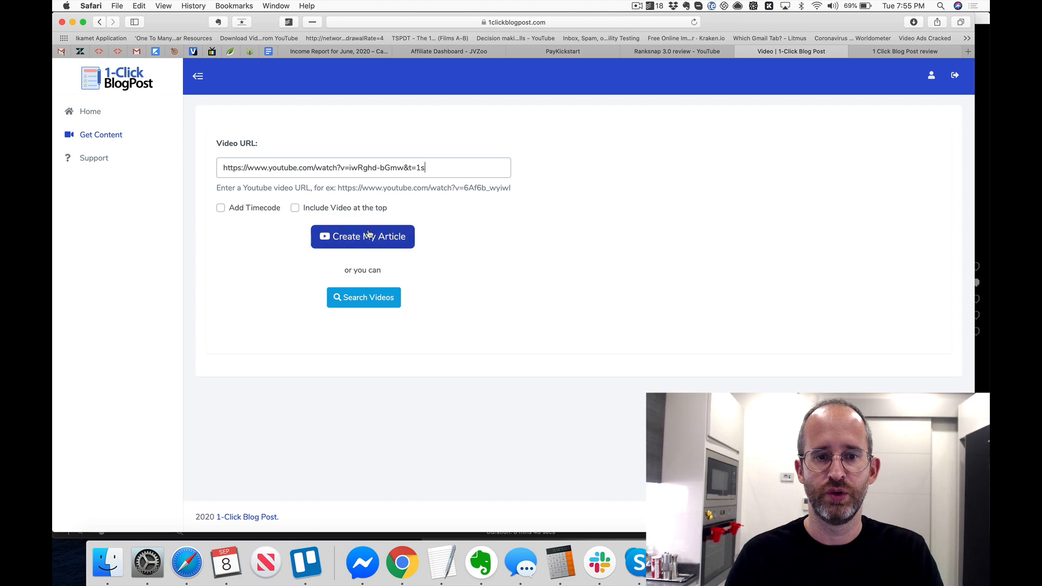
{"action": "left_click", "coordinate": [362, 236]}
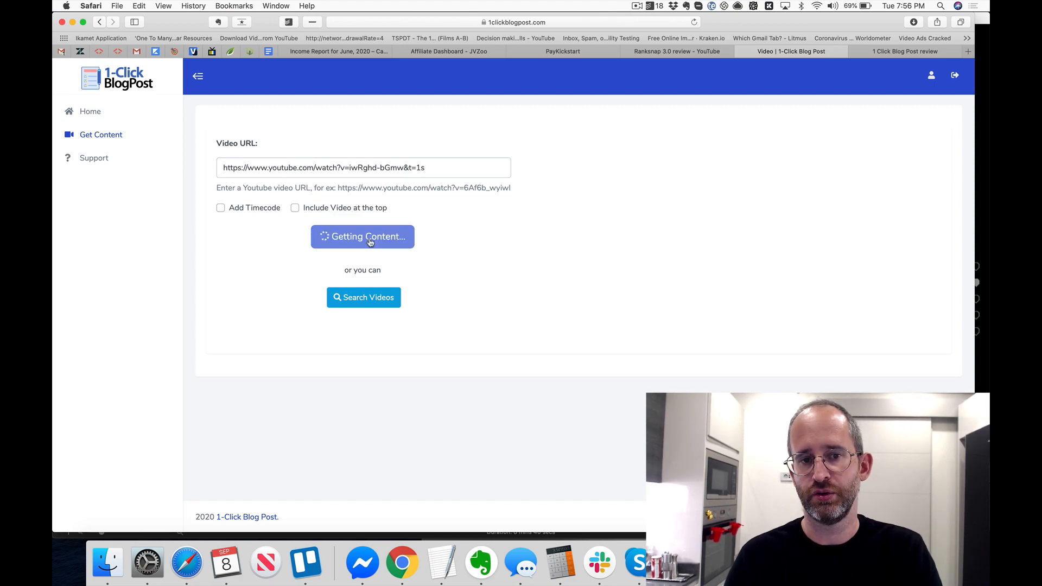
{"action": "left_click", "coordinate": [362, 236]}
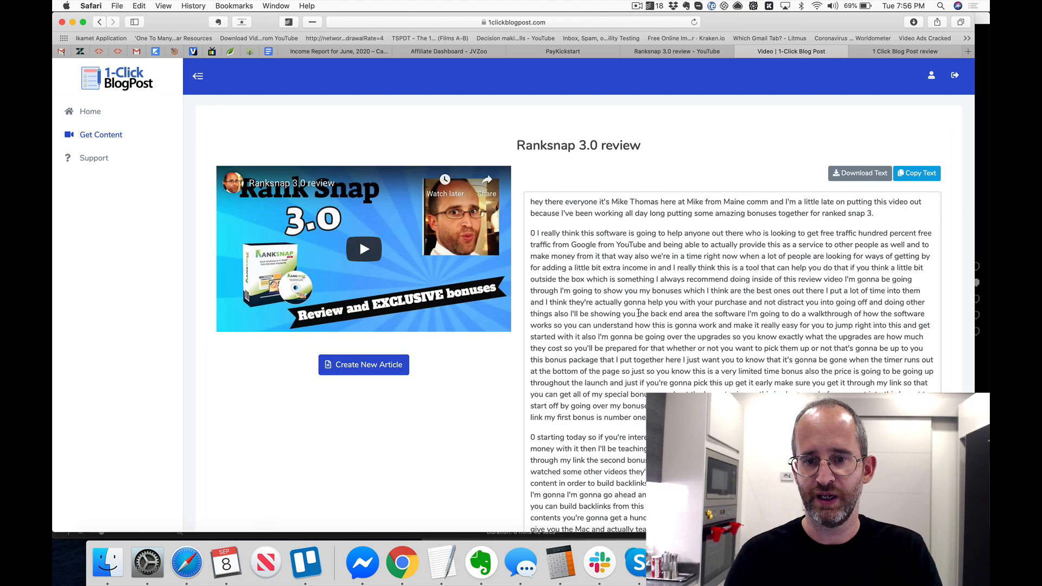
{"action": "scroll", "scroll_direction": "down", "scroll_amount": 3}
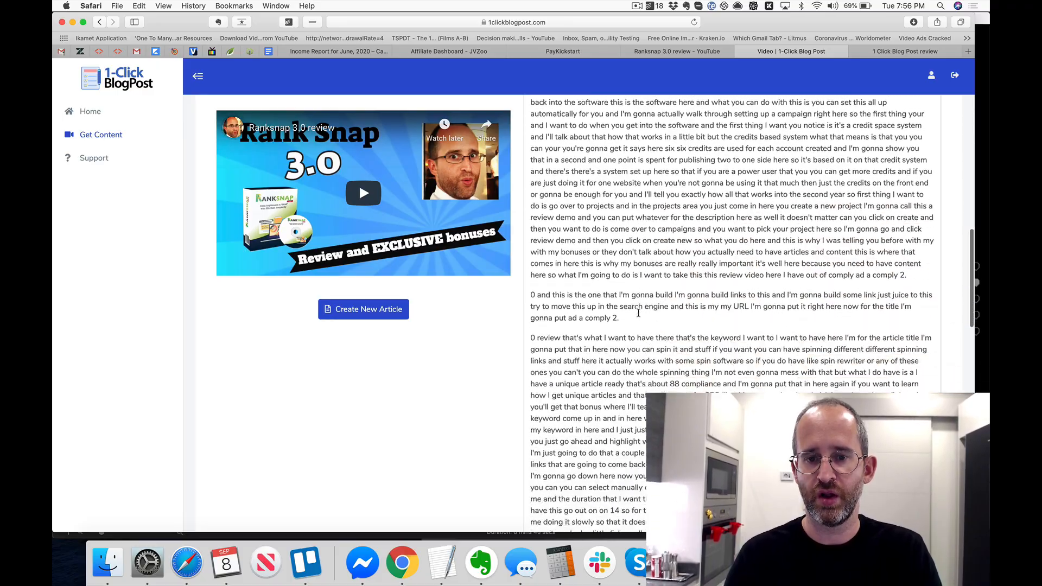
{"action": "scroll", "scroll_direction": "down", "scroll_amount": 3}
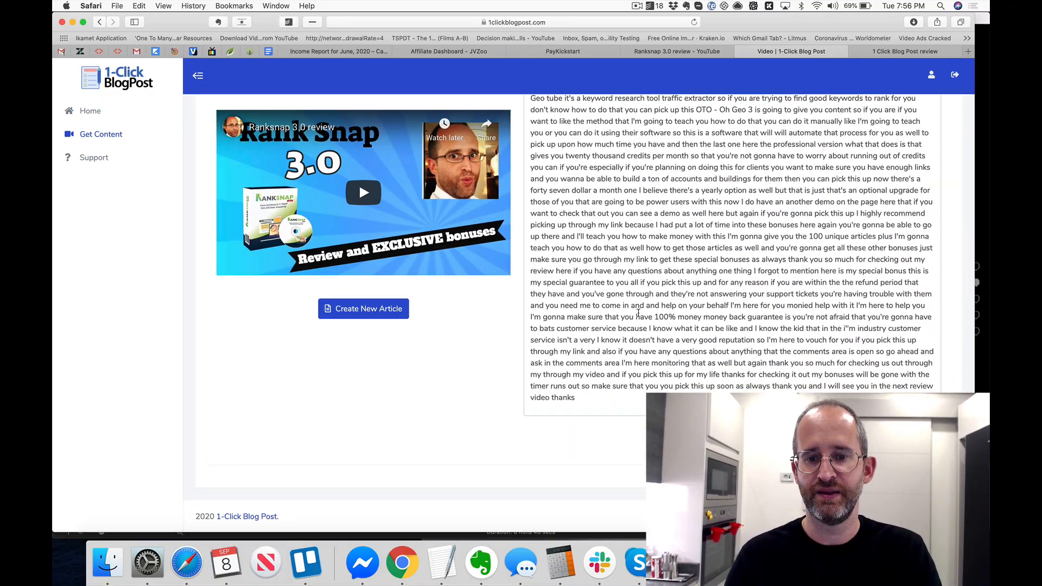
{"action": "scroll", "scroll_direction": "up", "scroll_amount": 3}
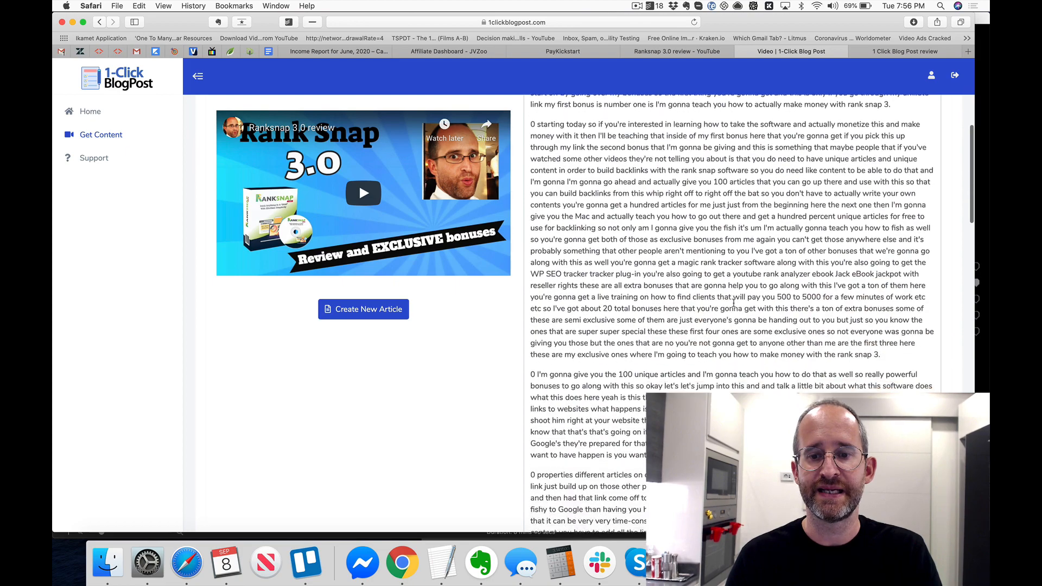
{"action": "scroll", "scroll_direction": "down", "scroll_amount": 3}
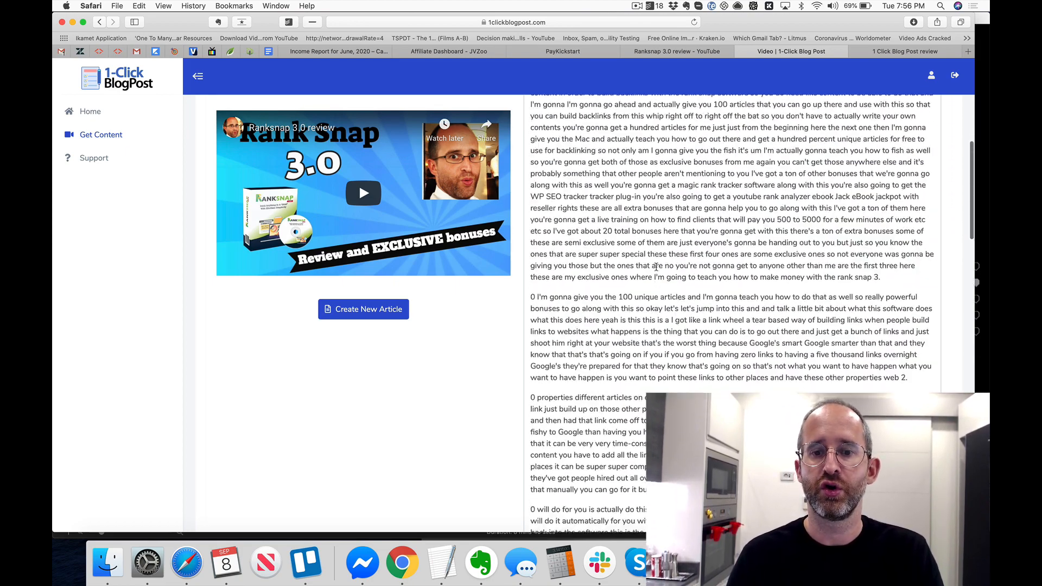
{"action": "scroll", "scroll_direction": "down", "scroll_amount": 3}
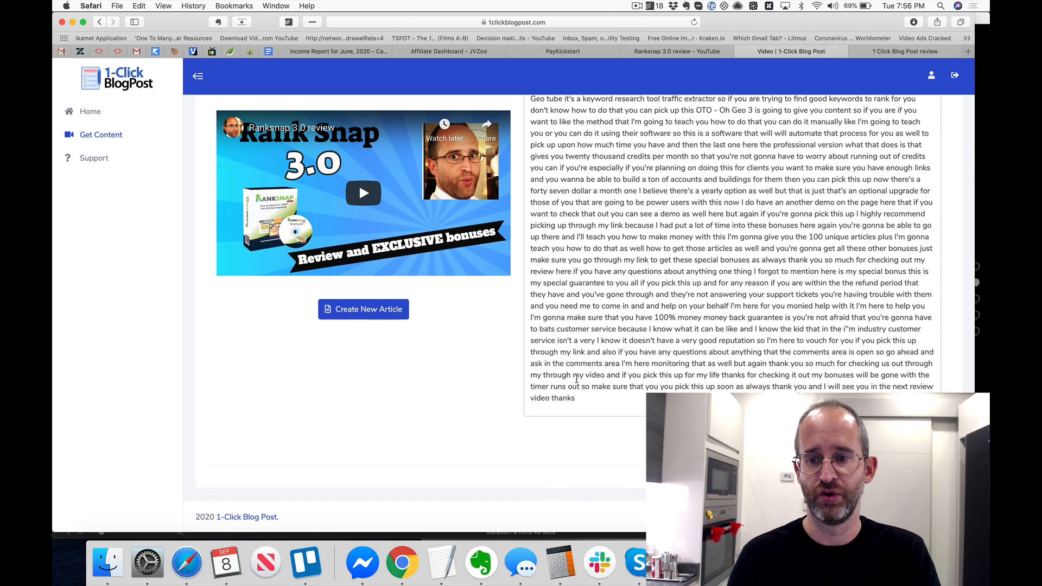
{"action": "mouse_move", "coordinate": [475, 366]}
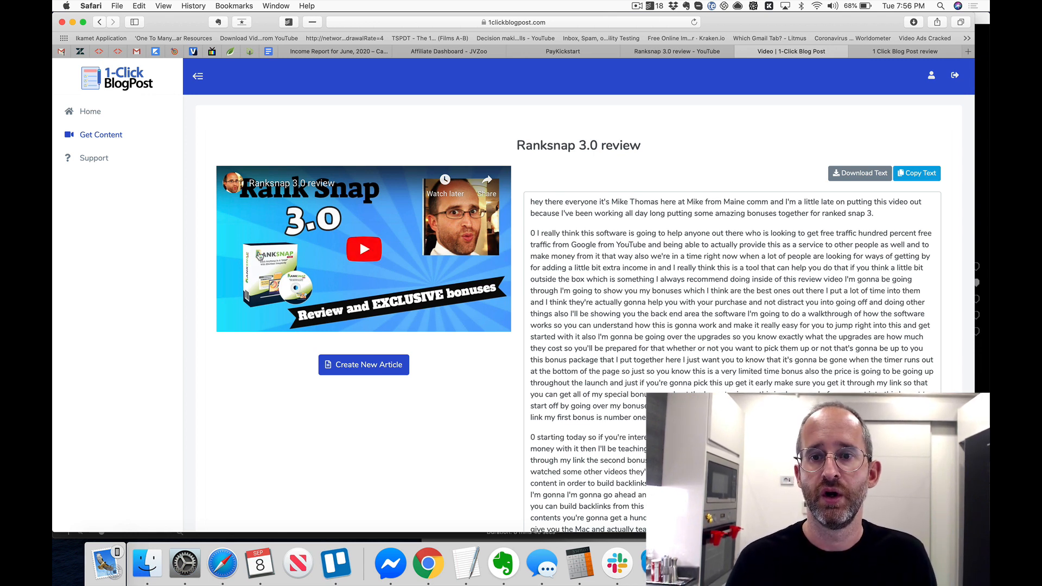
Scroll the '1 Click Blog Post review' tab to the Prices and OTOs #1–#6 list.
{"action": "left_click", "coordinate": [903, 51]}
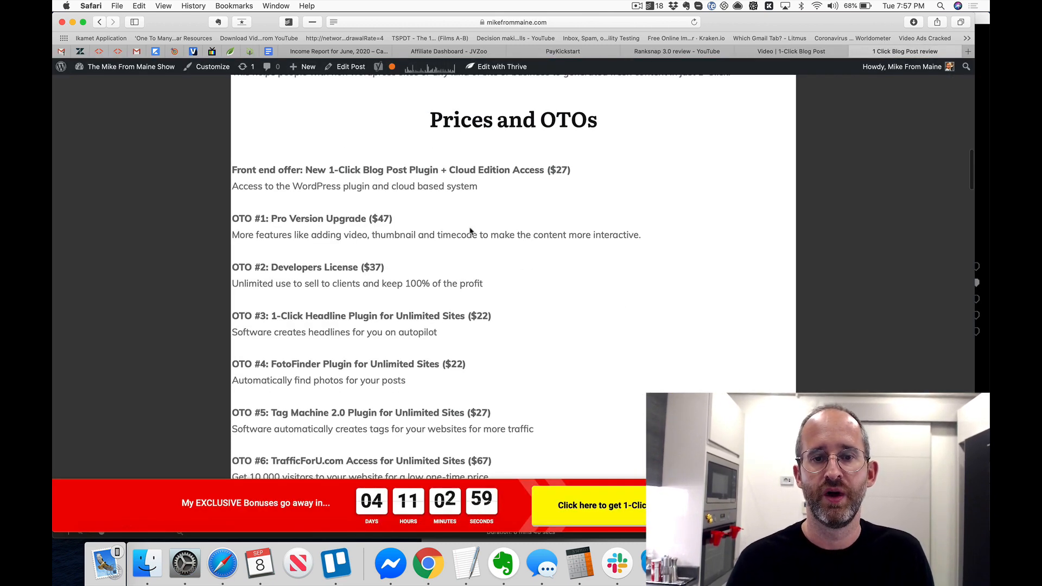
{"action": "scroll", "scroll_direction": "down", "scroll_amount": 3}
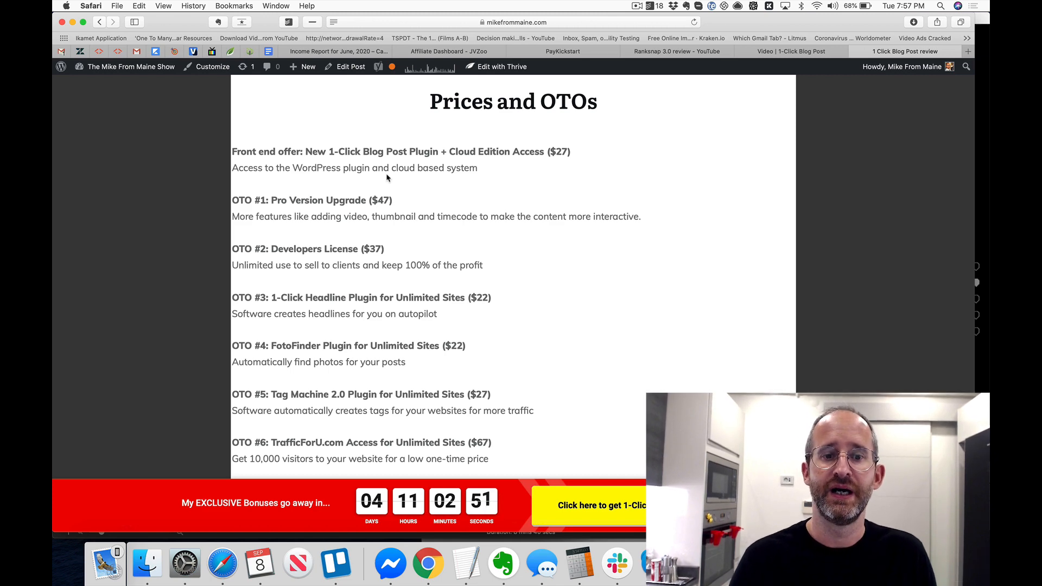
{"action": "scroll", "scroll_direction": "down", "scroll_amount": 3}
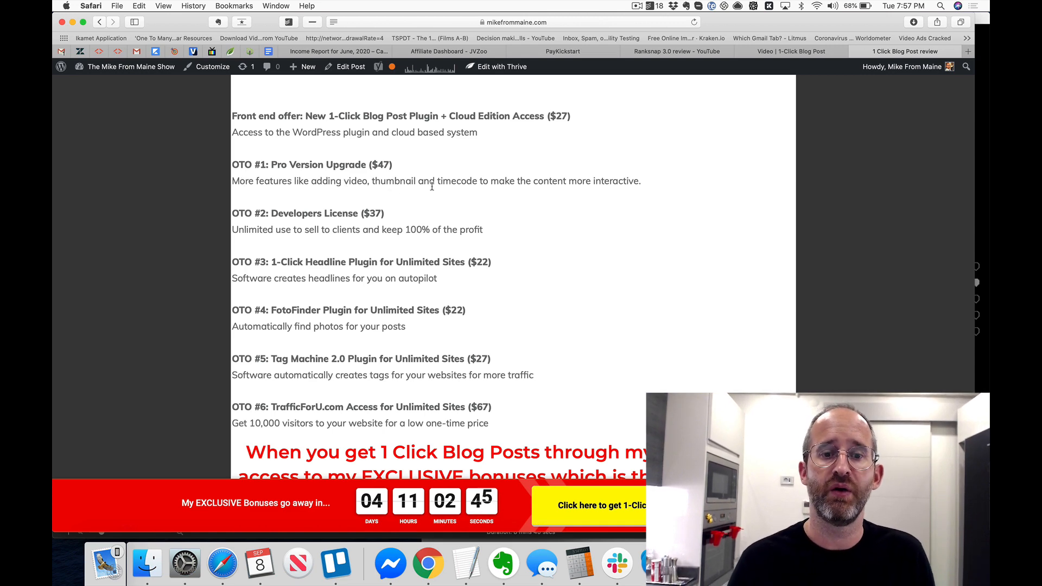
{"action": "mouse_move", "coordinate": [566, 175]}
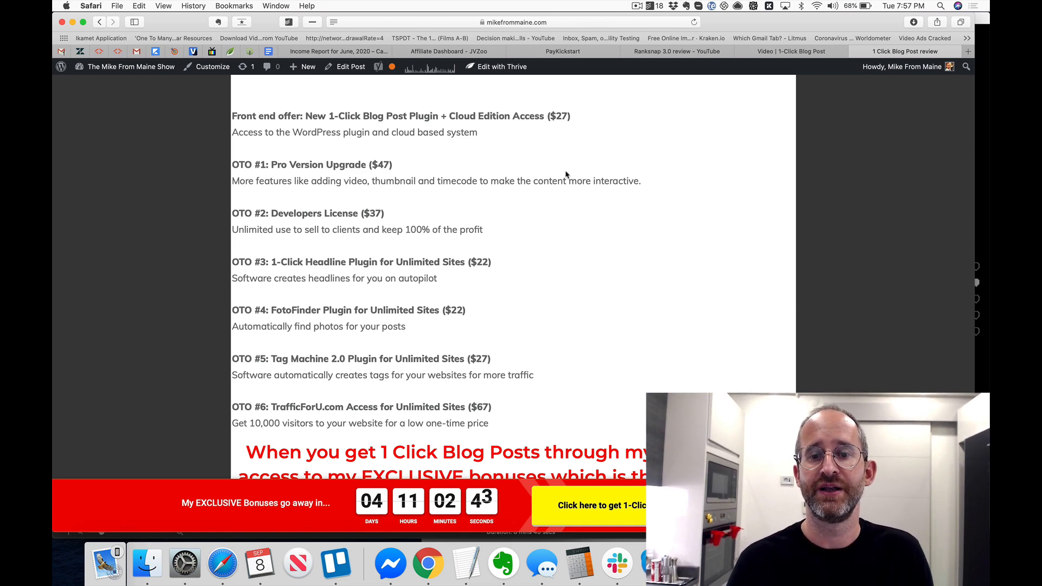
{"action": "scroll", "scroll_direction": "down", "scroll_amount": 3}
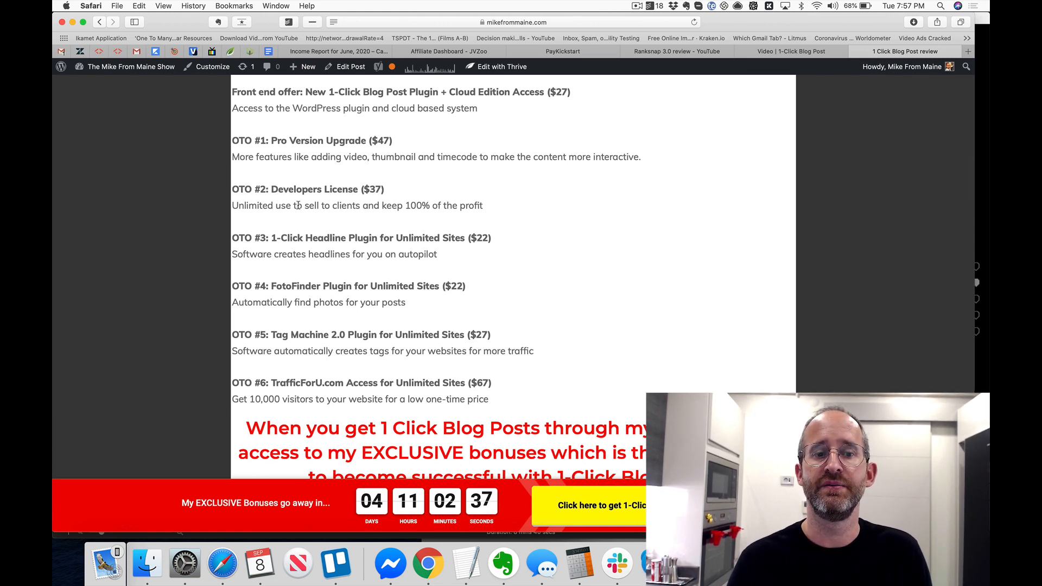
{"action": "scroll", "scroll_direction": "down", "scroll_amount": 3}
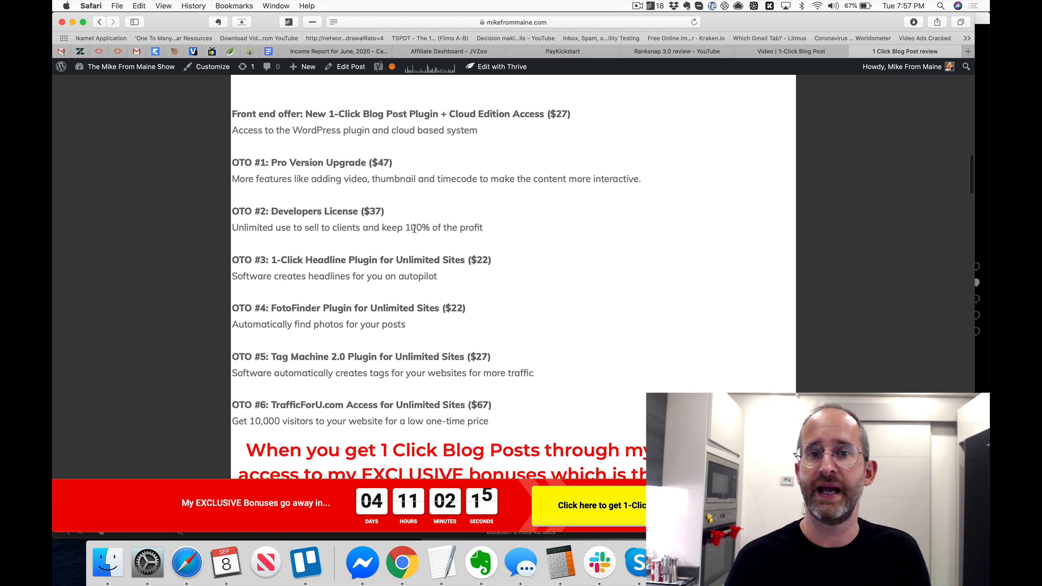
{"action": "scroll", "scroll_direction": "down", "scroll_amount": 3}
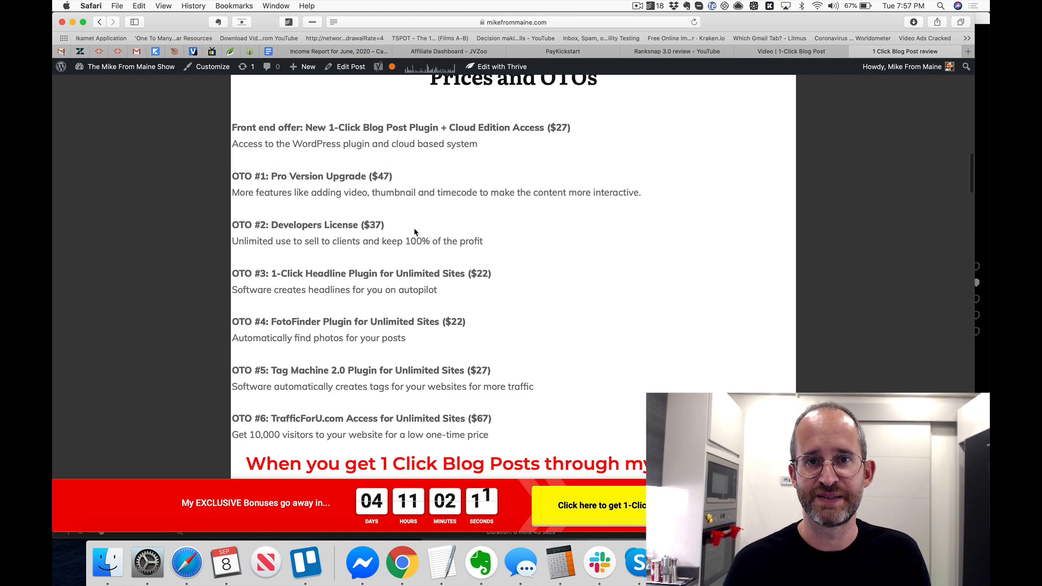
{"action": "scroll", "scroll_direction": "down", "scroll_amount": 3}
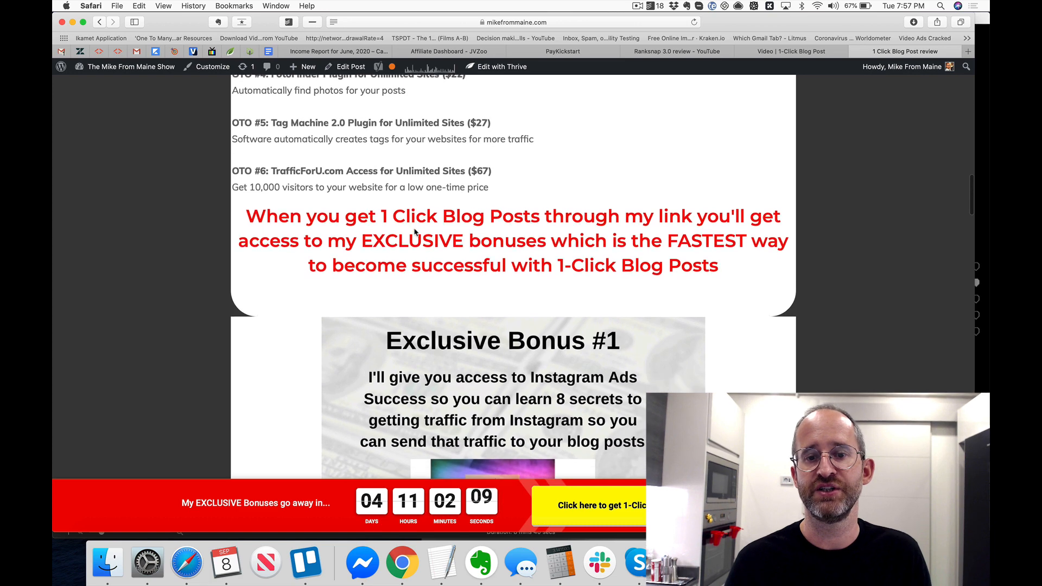
{"action": "scroll", "scroll_direction": "down", "scroll_amount": 3}
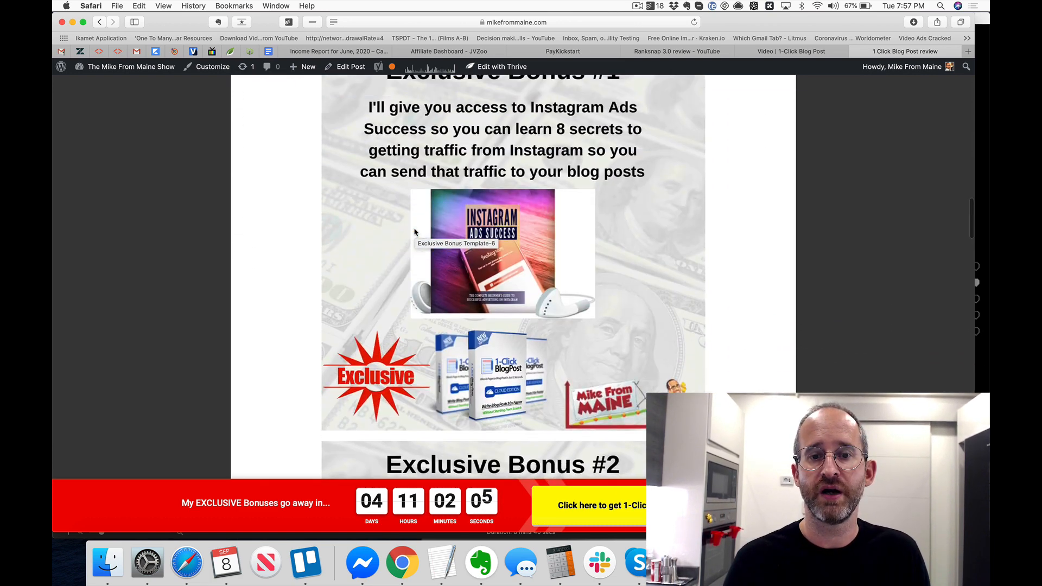
{"action": "scroll", "scroll_direction": "down", "scroll_amount": 3}
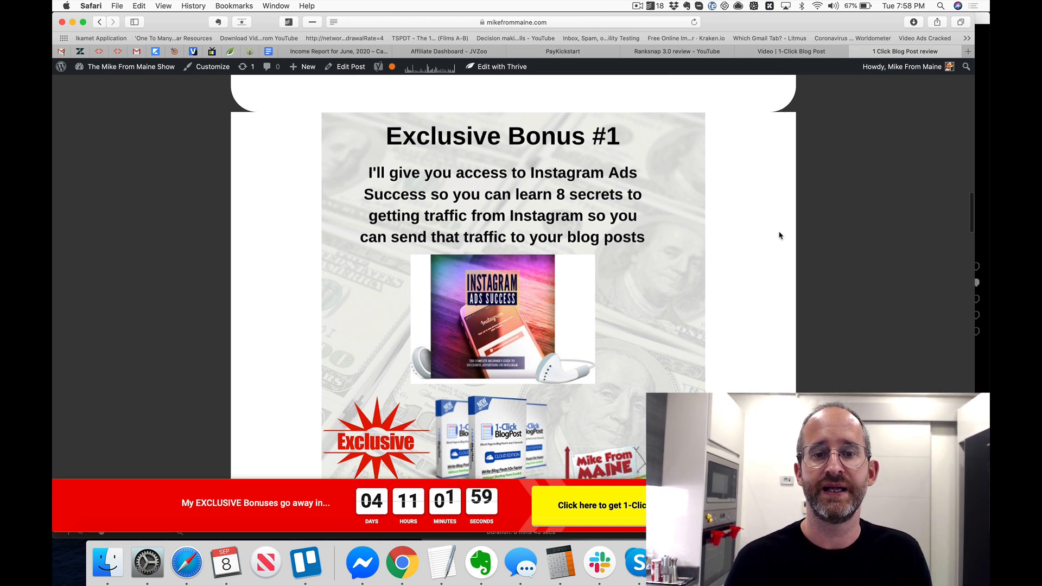
{"action": "scroll", "scroll_direction": "down", "scroll_amount": 3}
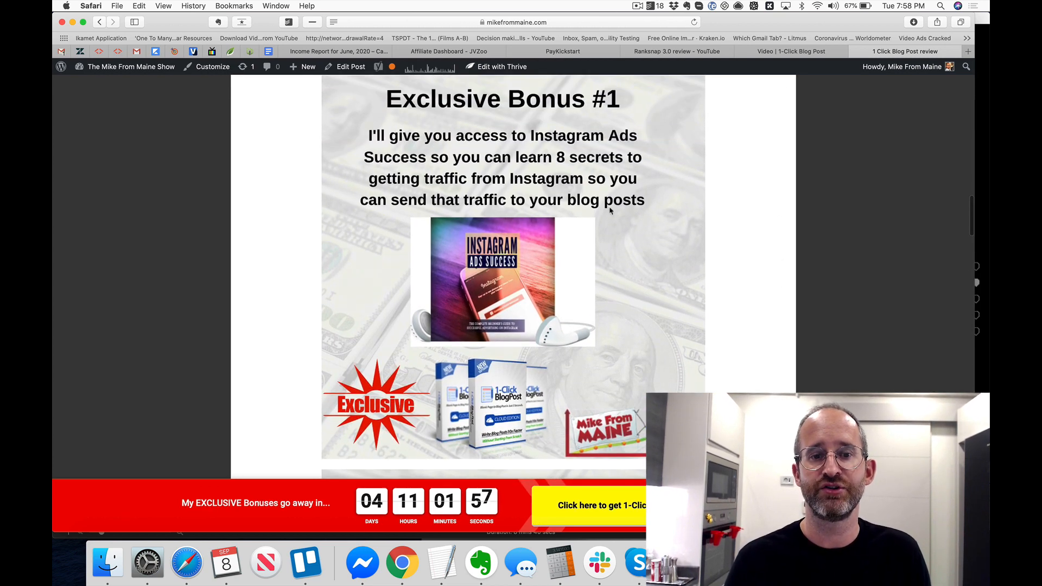
{"action": "scroll", "scroll_direction": "down", "scroll_amount": 3}
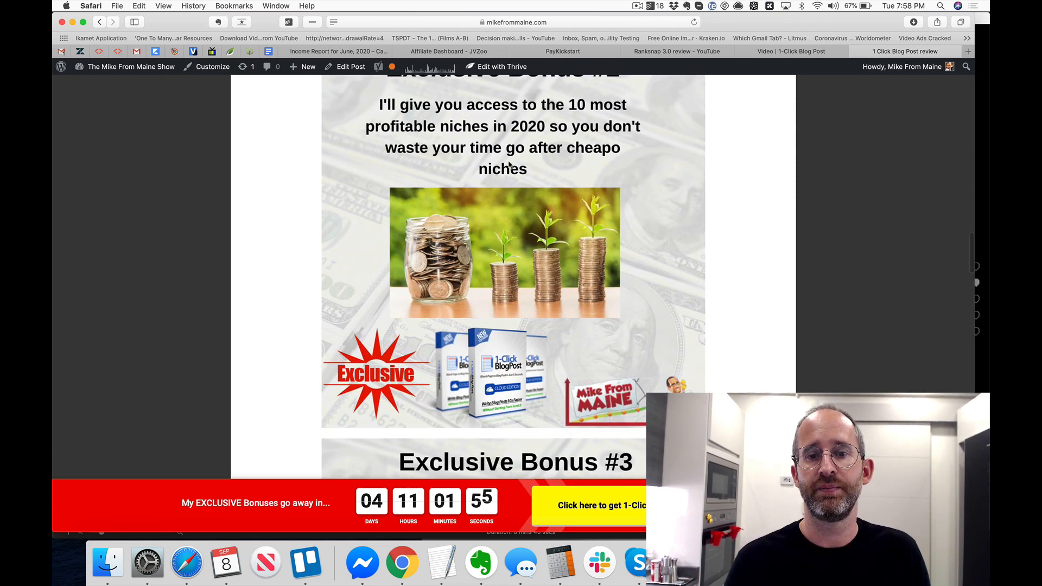
{"action": "scroll", "scroll_direction": "down", "scroll_amount": 3}
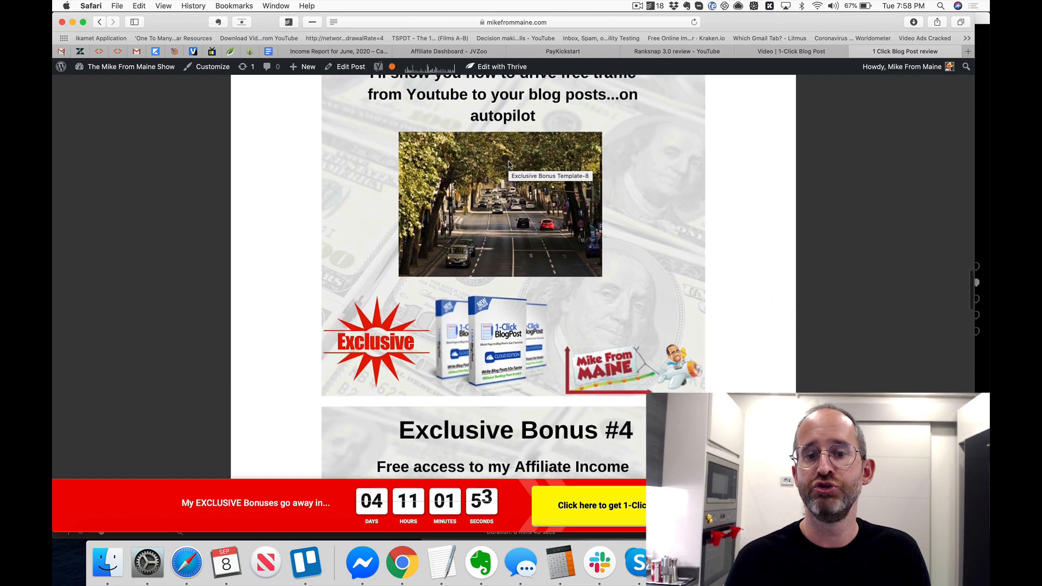
{"action": "scroll", "scroll_direction": "down", "scroll_amount": 3}
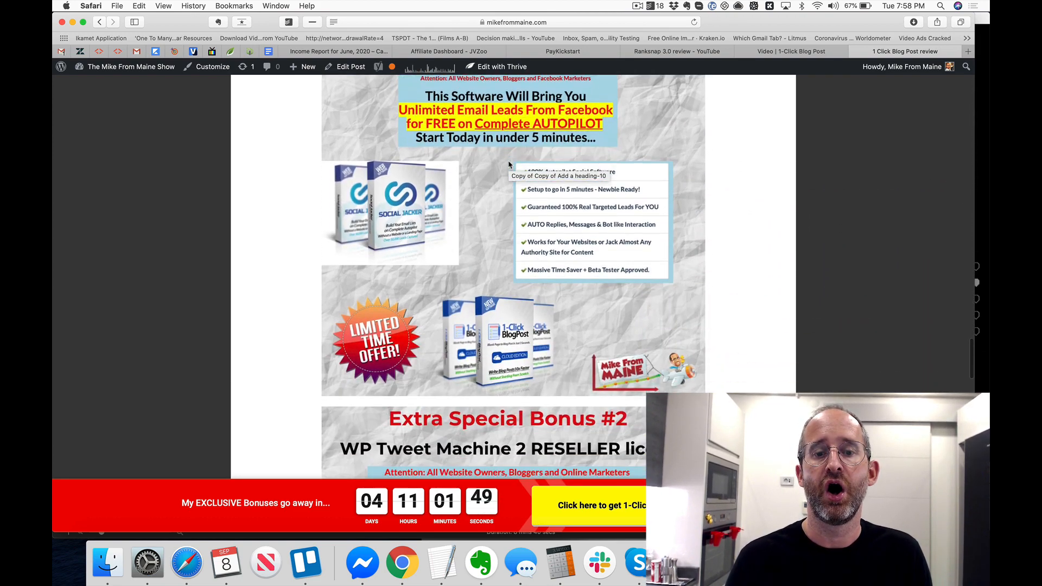
{"action": "scroll", "scroll_direction": "down", "scroll_amount": 3}
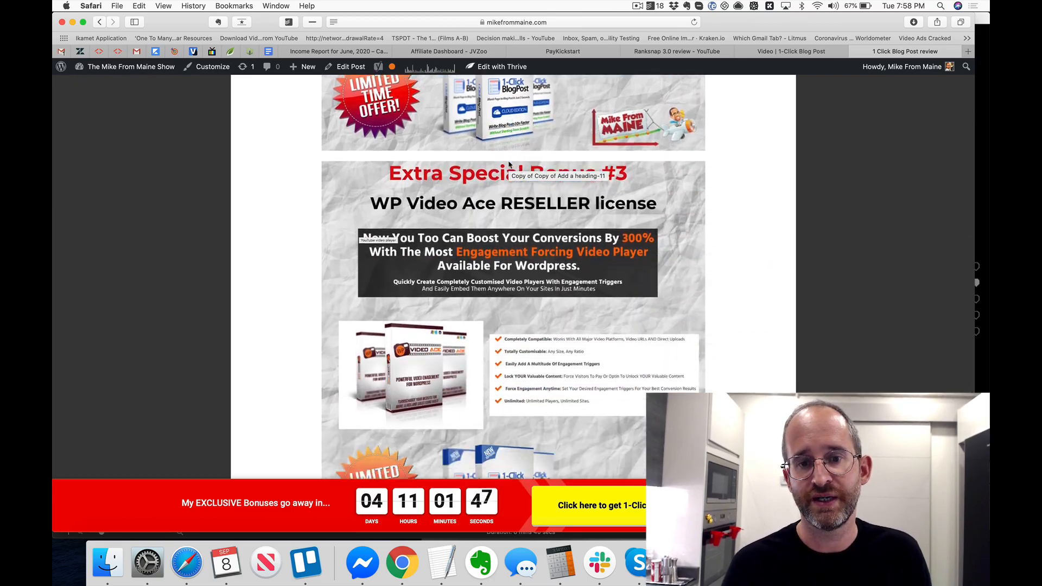
{"action": "scroll", "scroll_direction": "down", "scroll_amount": 3}
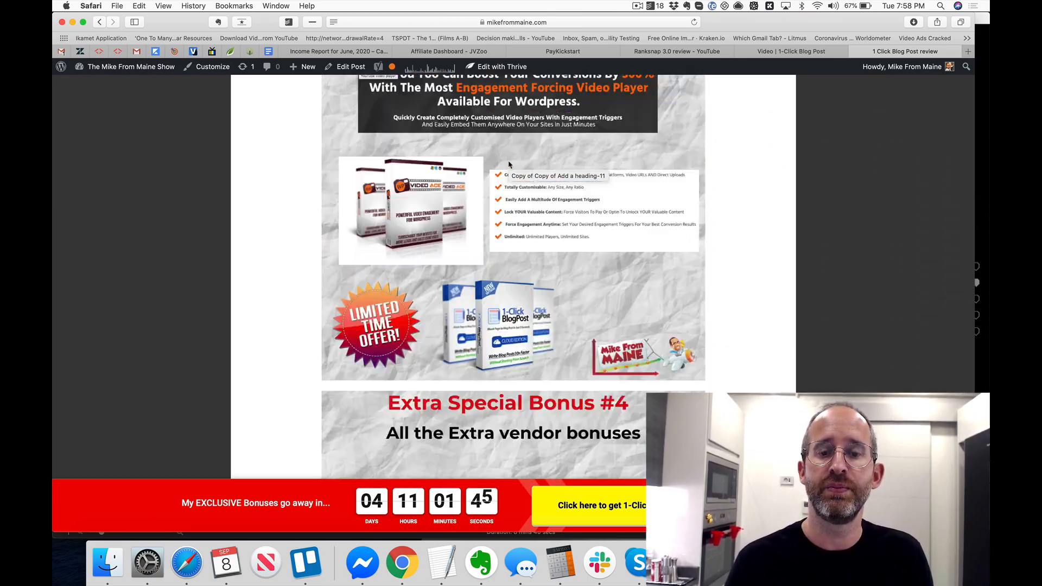
{"action": "scroll", "scroll_direction": "down", "scroll_amount": 3}
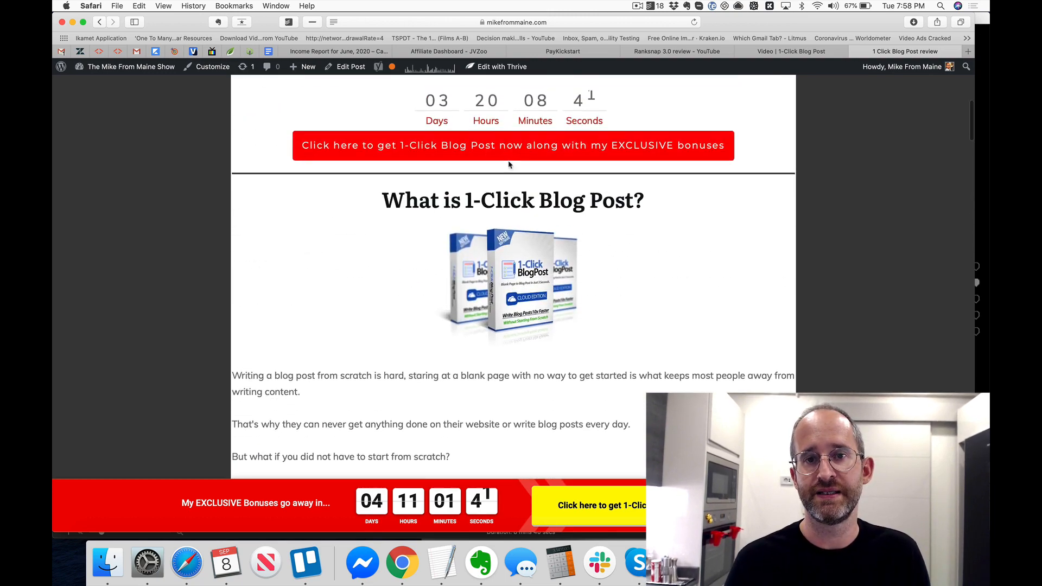
{"action": "scroll", "scroll_direction": "down", "scroll_amount": 3}
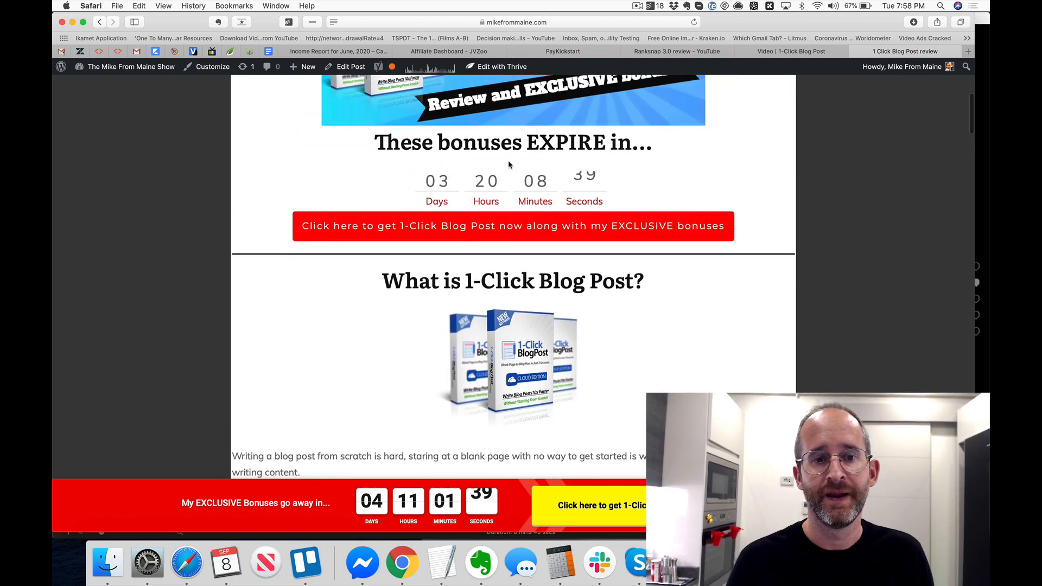